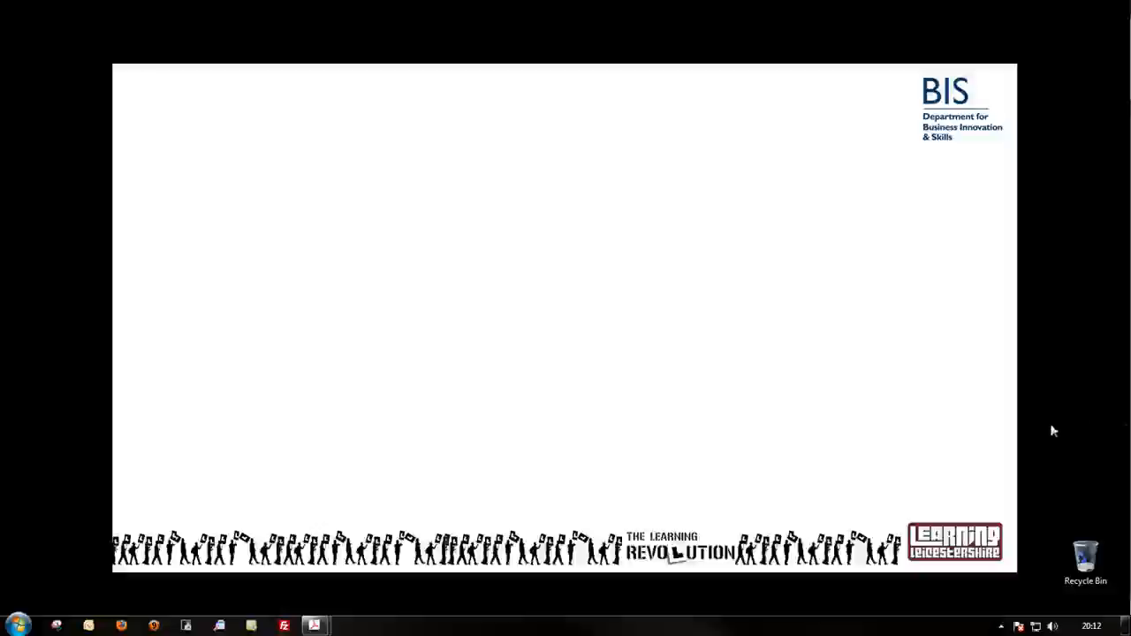
{"action": "mouse_move", "coordinate": [314, 625]}
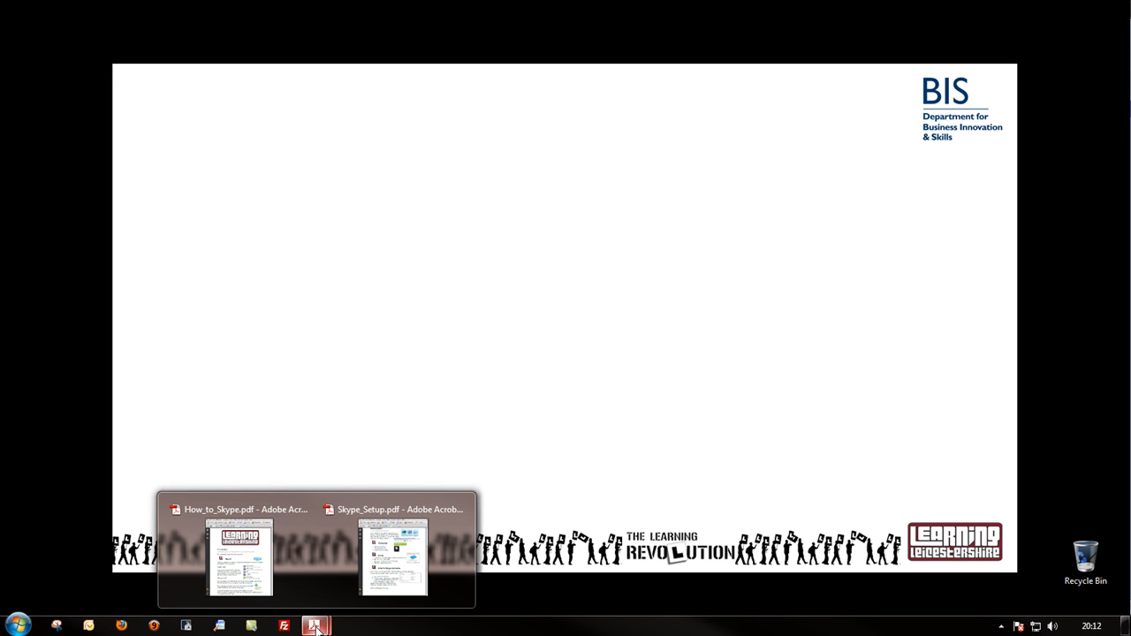
Bring up Skype_Setup.pdf on the right half and scroll through the installation guide.
{"action": "left_click", "coordinate": [394, 558]}
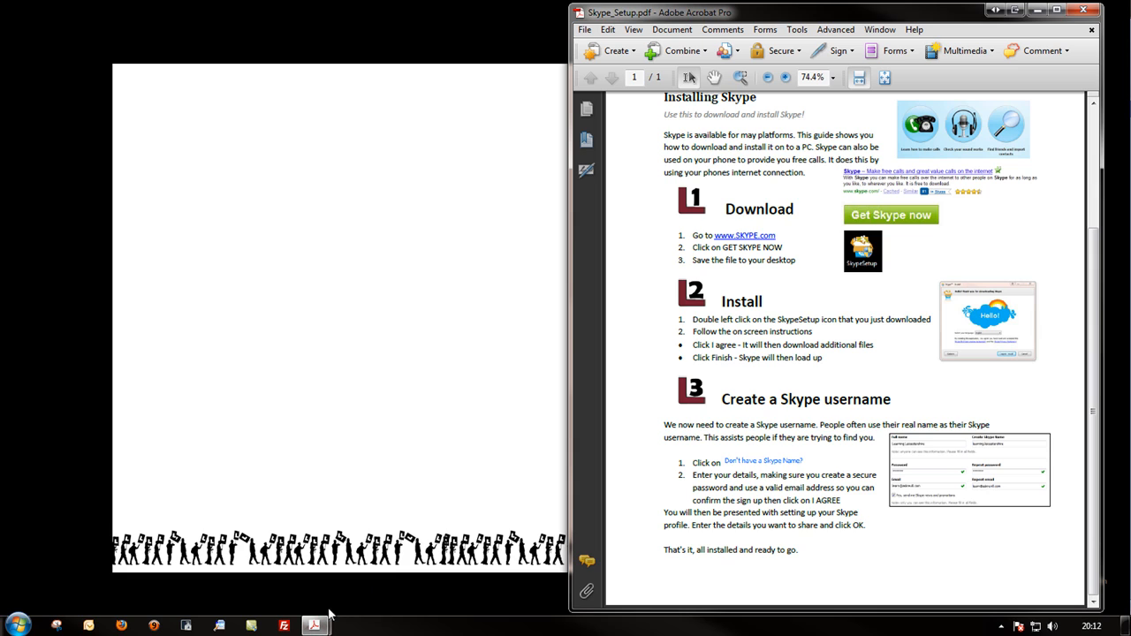
{"action": "mouse_move", "coordinate": [1076, 267]}
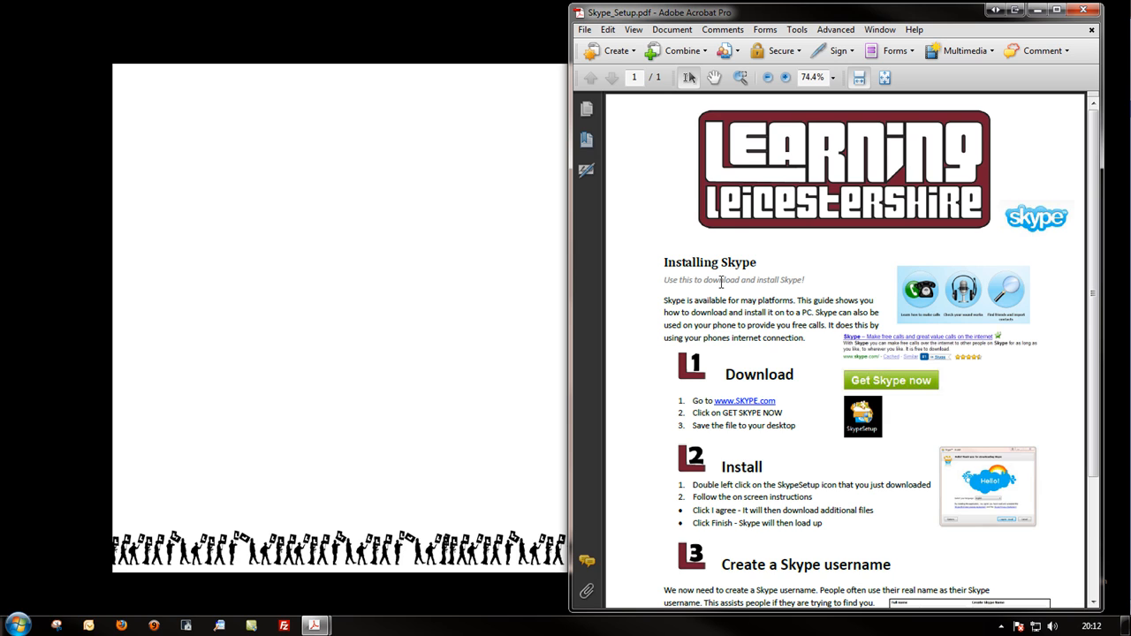
{"action": "scroll", "scroll_direction": "down", "scroll_amount": 3}
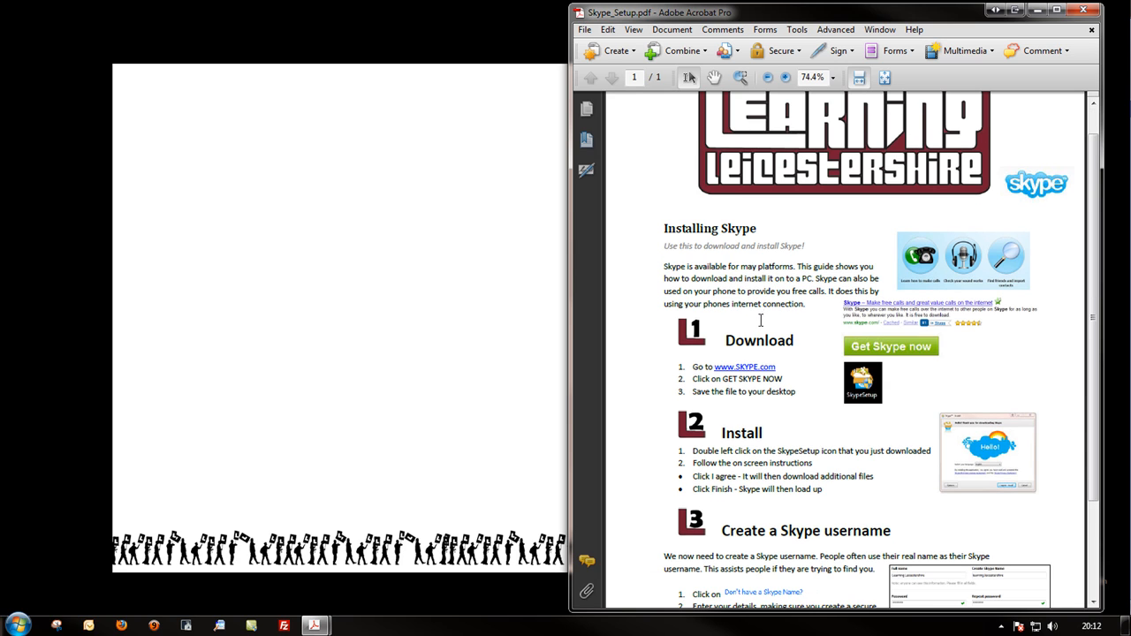
{"action": "scroll", "scroll_direction": "down", "scroll_amount": 3}
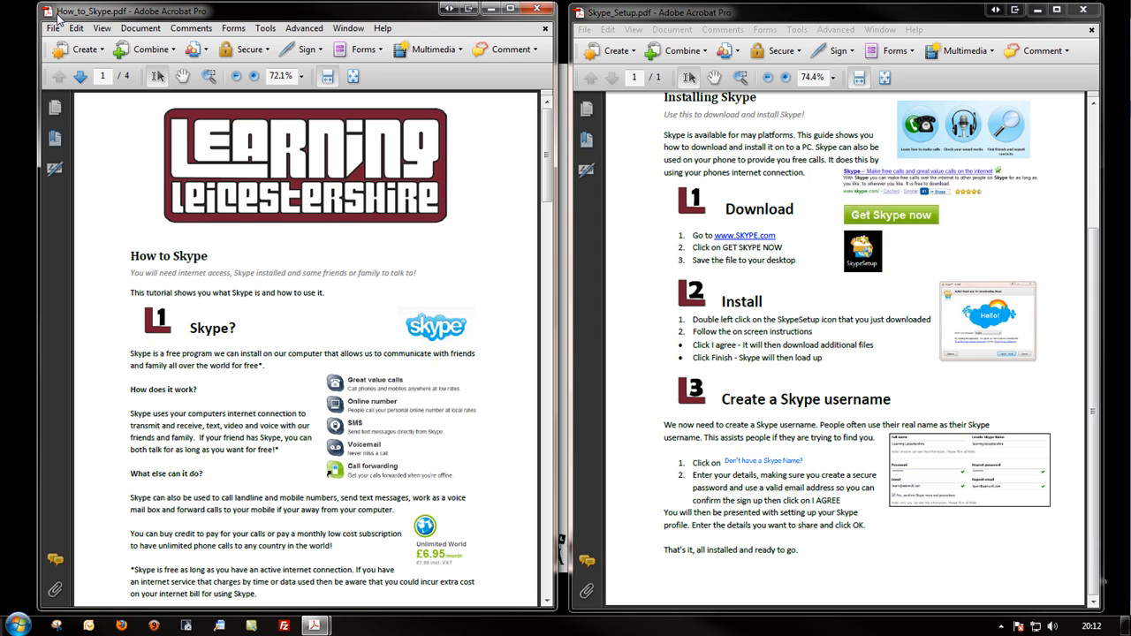
{"action": "mouse_move", "coordinate": [552, 154]}
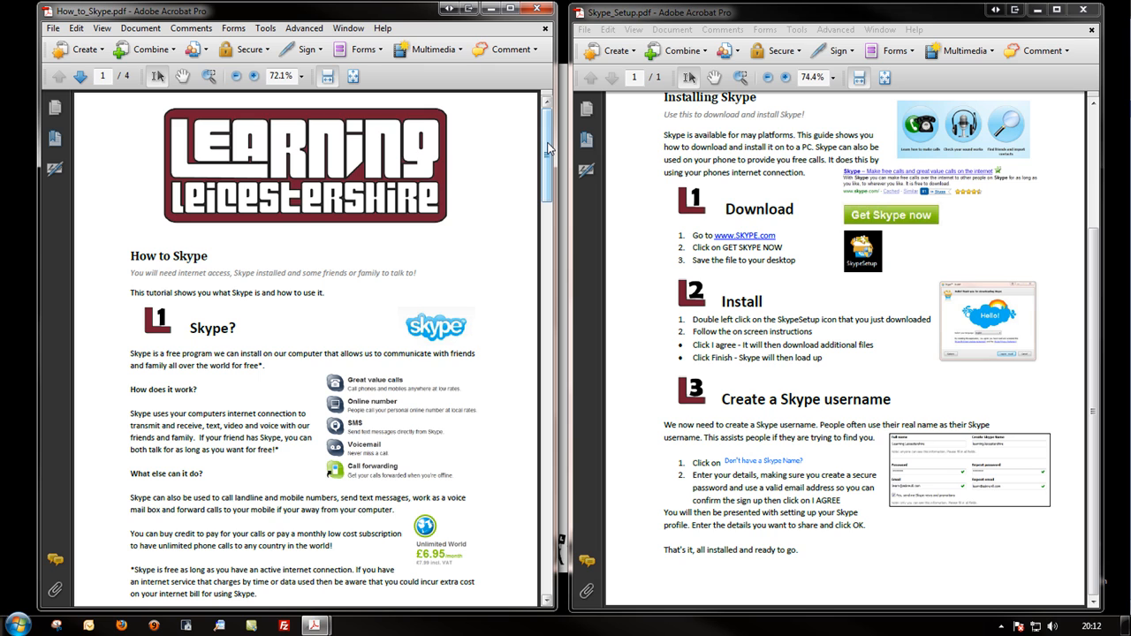
Scroll through the four pages of How_to_Skype.pdf in the left window.
{"action": "scroll", "scroll_direction": "down", "scroll_amount": 3}
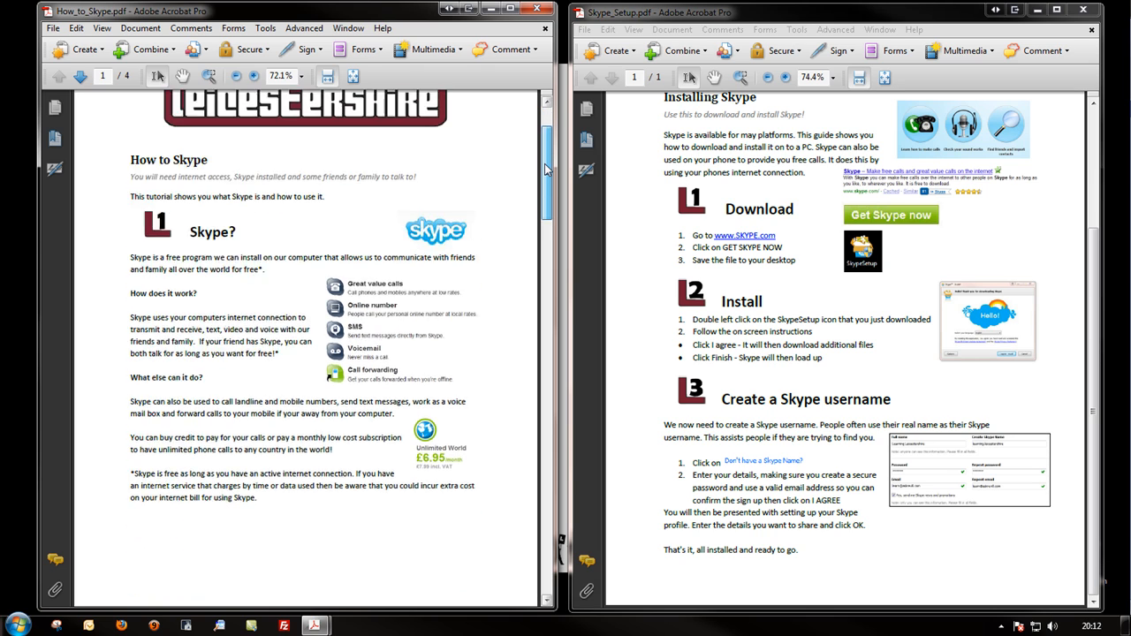
{"action": "scroll", "scroll_direction": "down", "scroll_amount": 3}
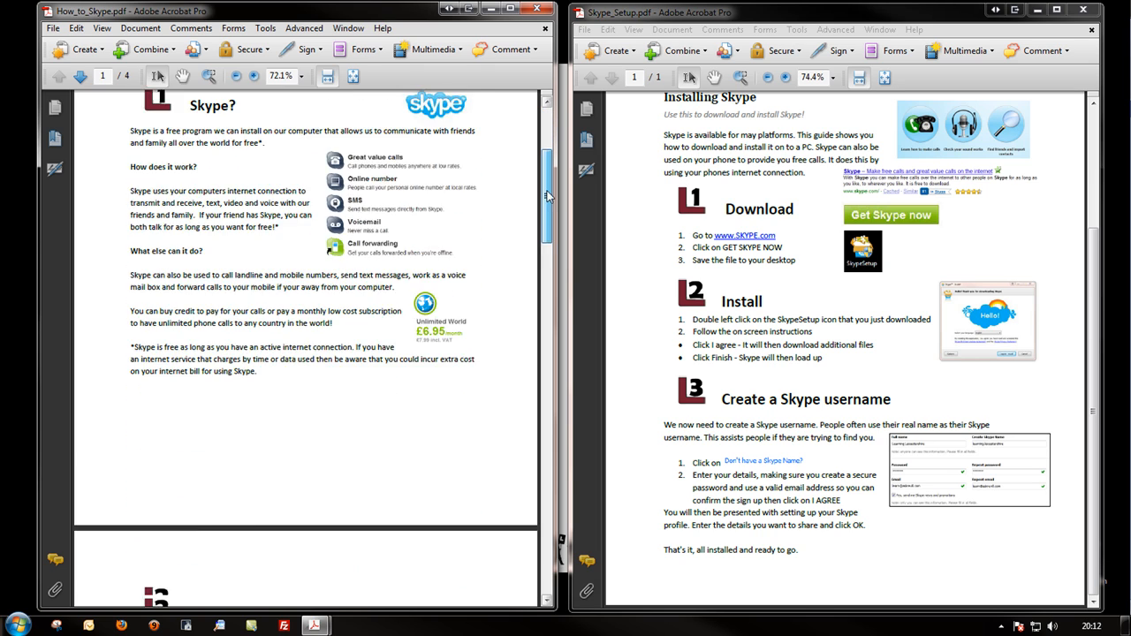
{"action": "left_click", "coordinate": [79, 76]}
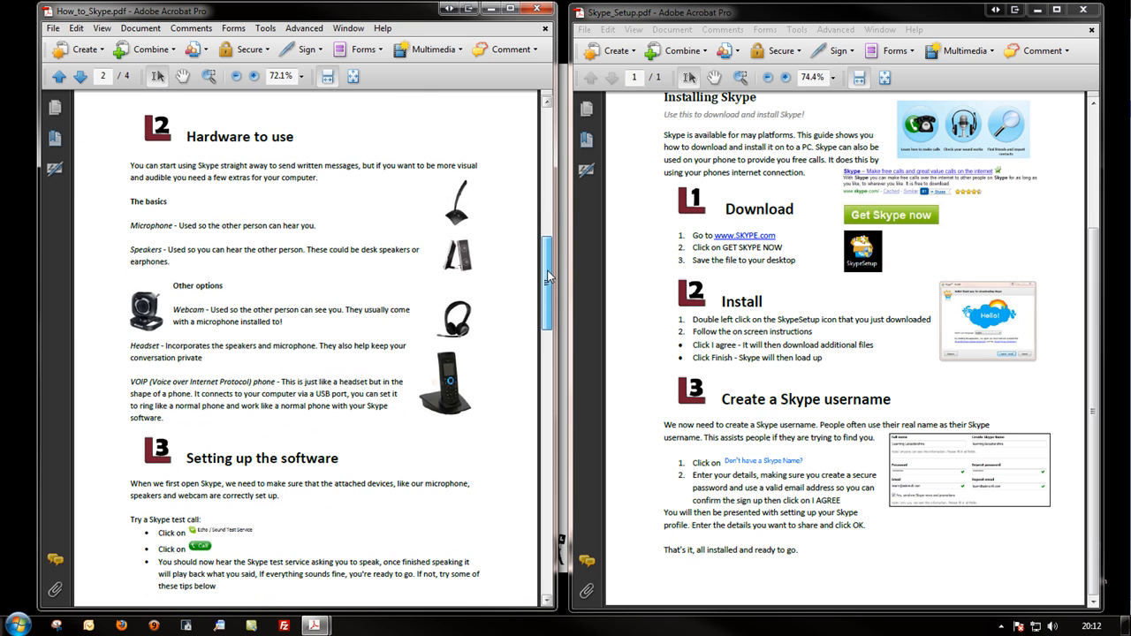
{"action": "scroll", "scroll_direction": "down", "scroll_amount": 3}
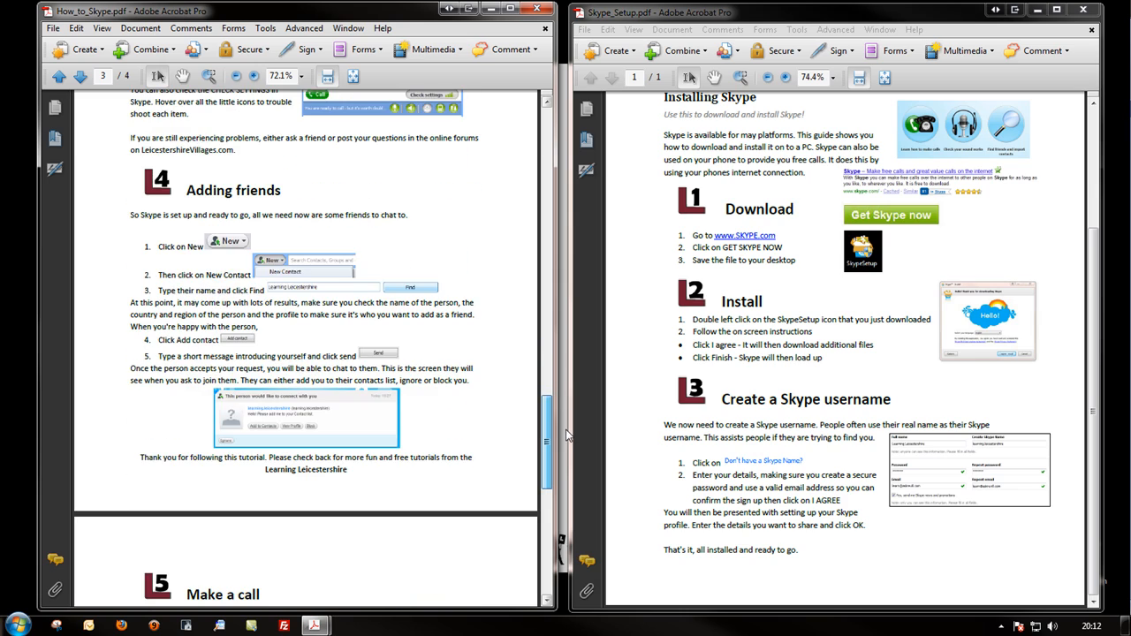
{"action": "scroll", "scroll_direction": "down", "scroll_amount": 3}
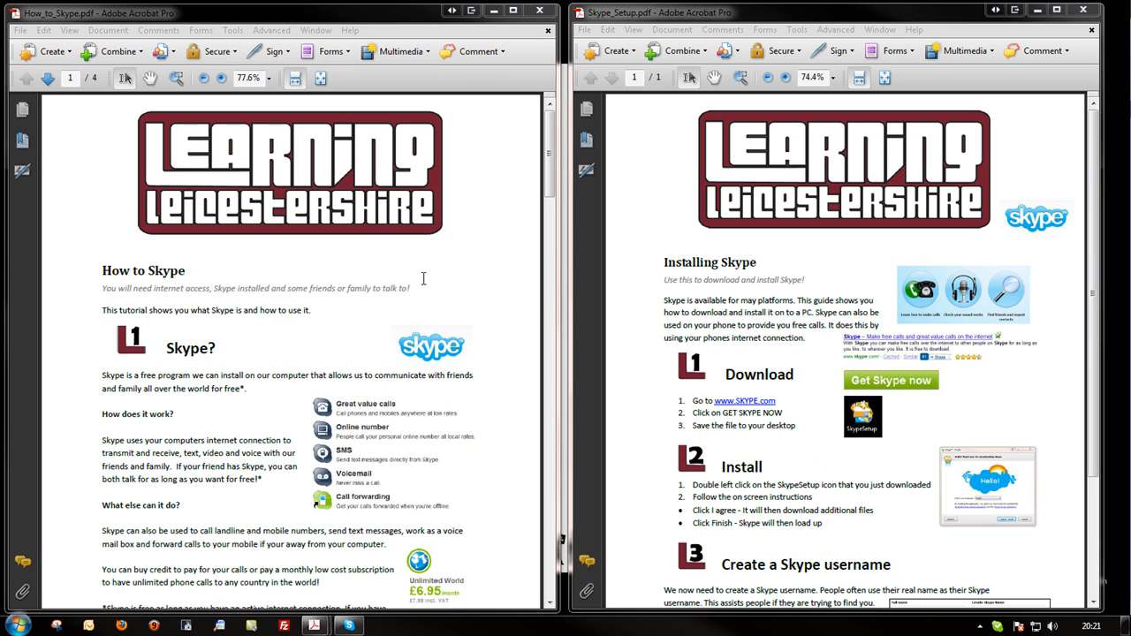
{"action": "scroll", "scroll_direction": "down", "scroll_amount": 3}
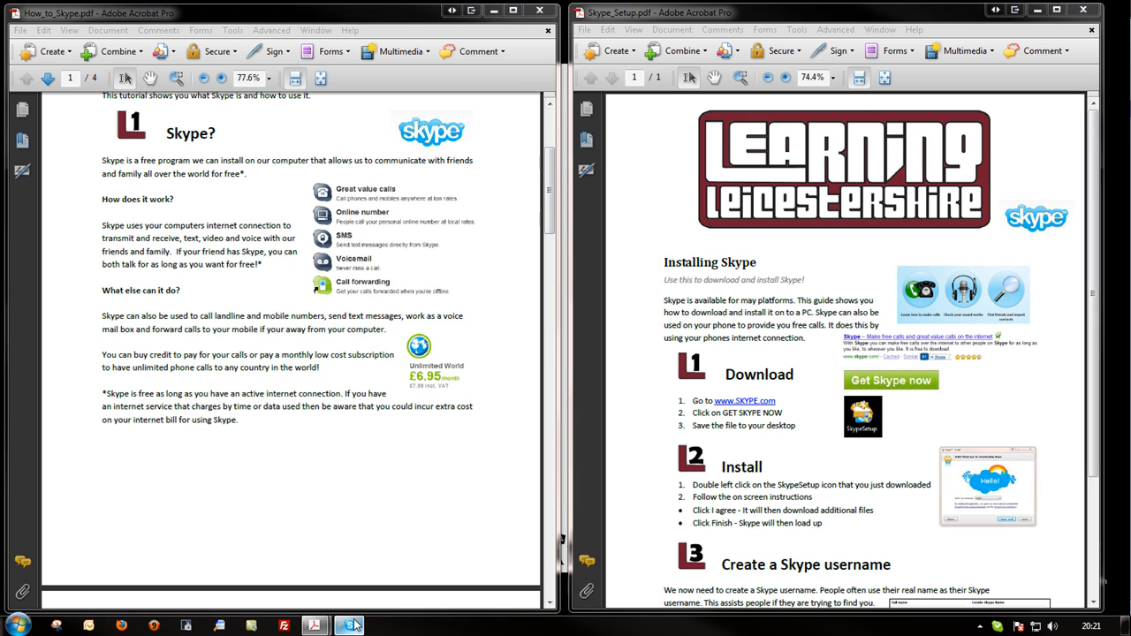
Send a greeting to Echo / Sound Test Service, then place and end a test call.
{"action": "left_click", "coordinate": [347, 625]}
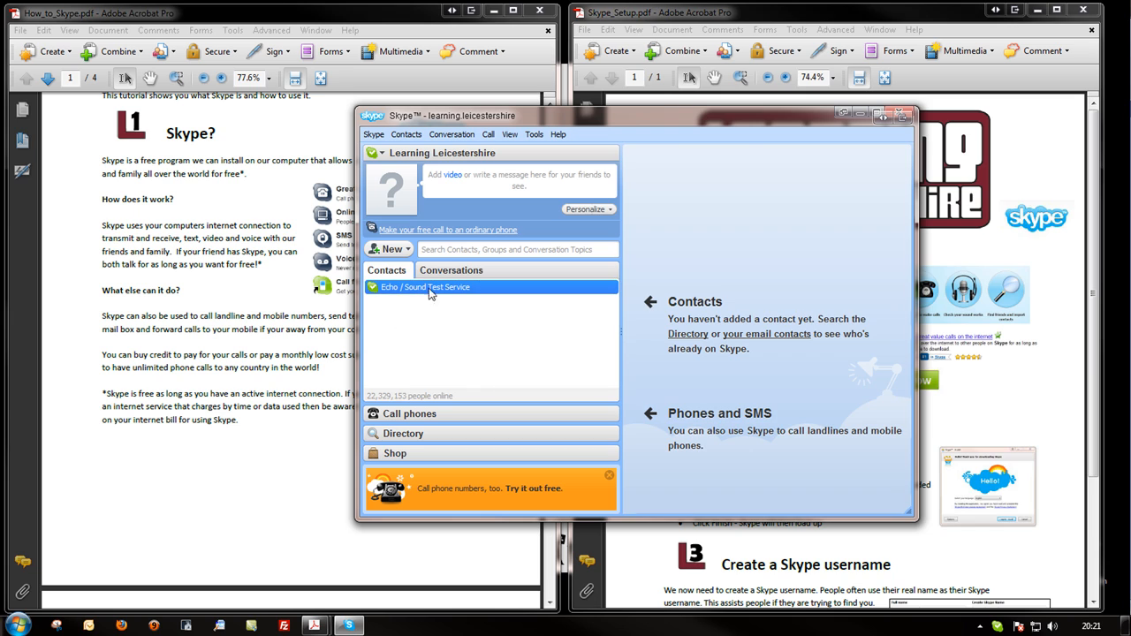
{"action": "left_click", "coordinate": [425, 286]}
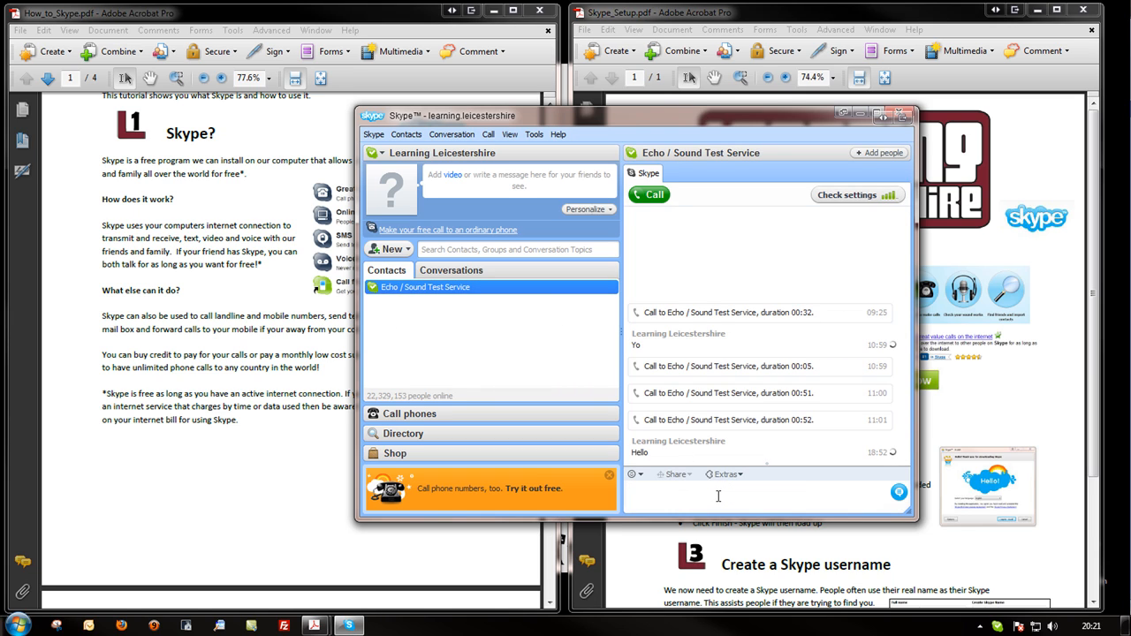
{"action": "type", "text": "H"}
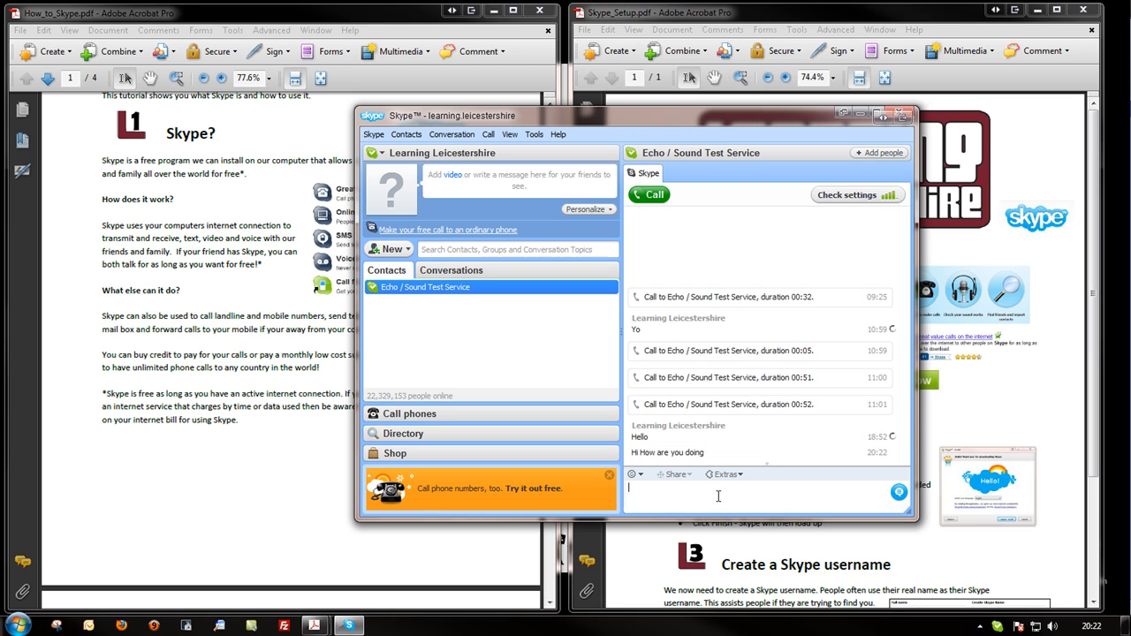
{"action": "mouse_move", "coordinate": [465, 322]}
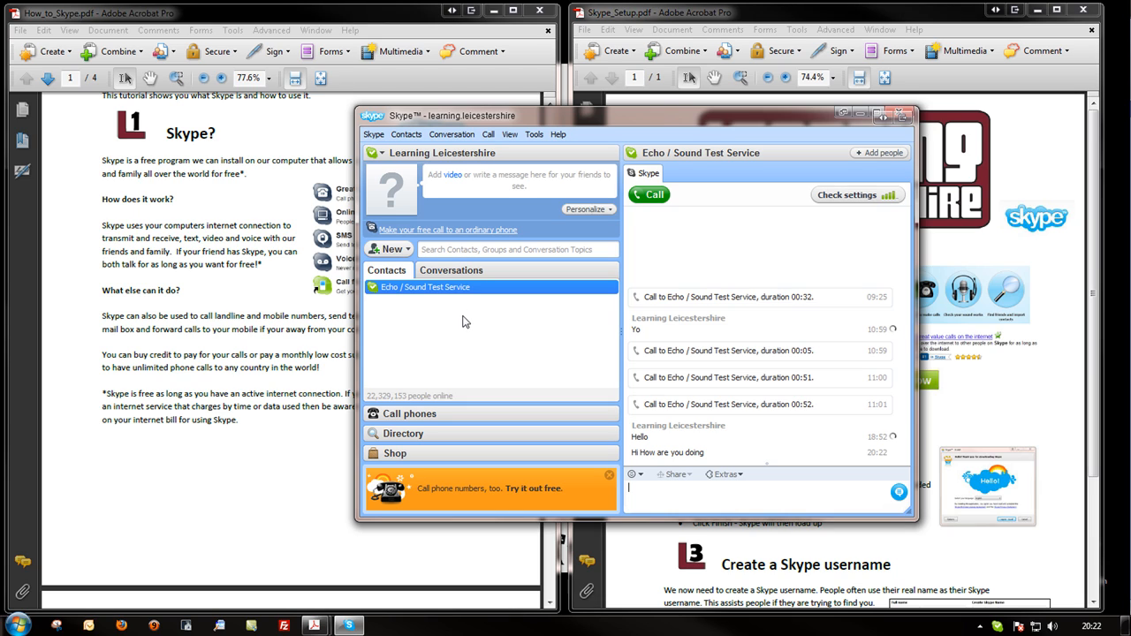
{"action": "mouse_move", "coordinate": [481, 333]}
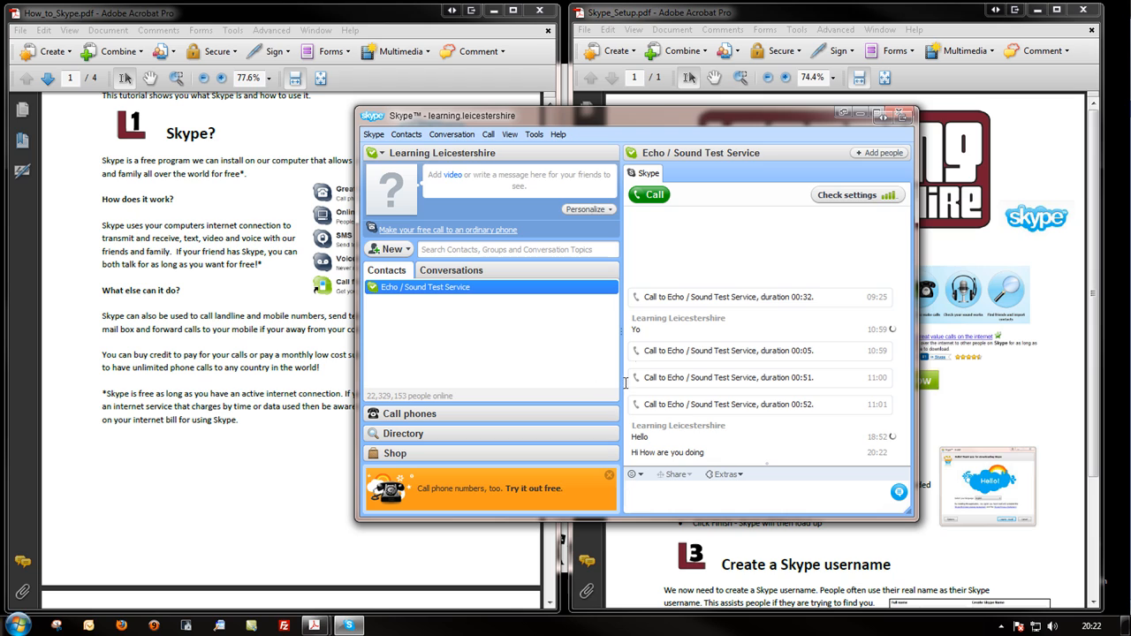
{"action": "mouse_move", "coordinate": [652, 195]}
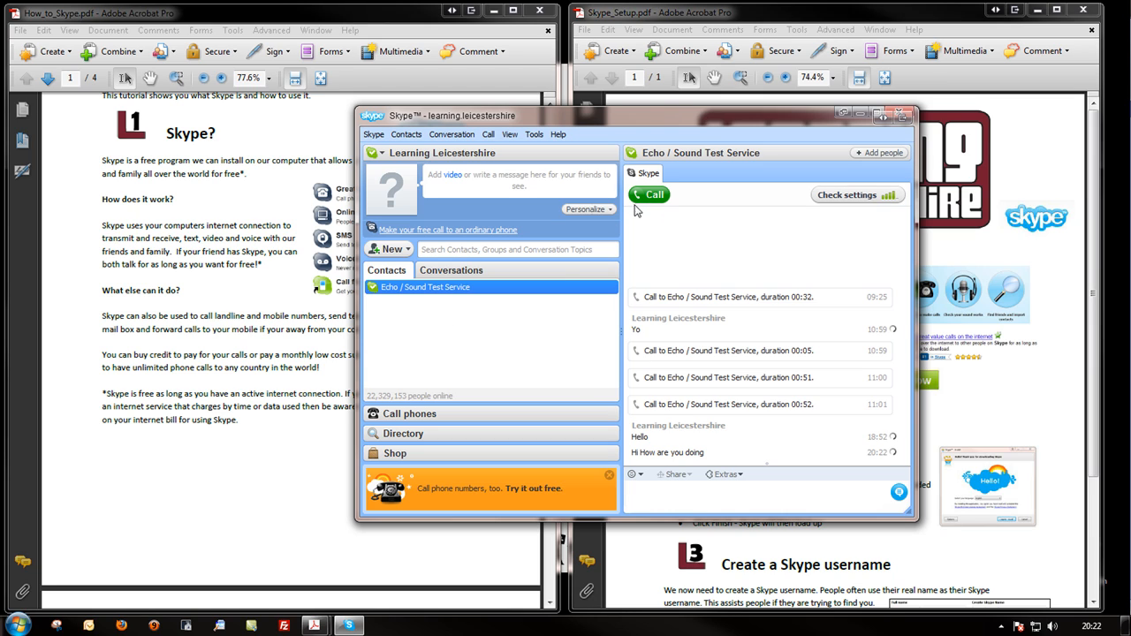
{"action": "left_click", "coordinate": [652, 194]}
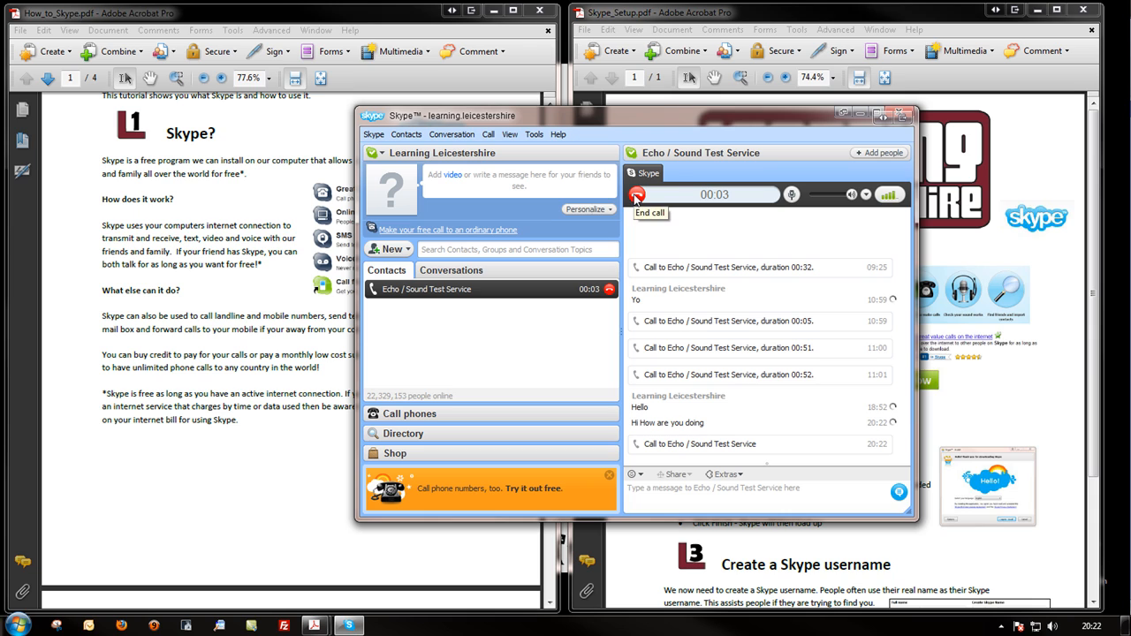
{"action": "left_click", "coordinate": [637, 194]}
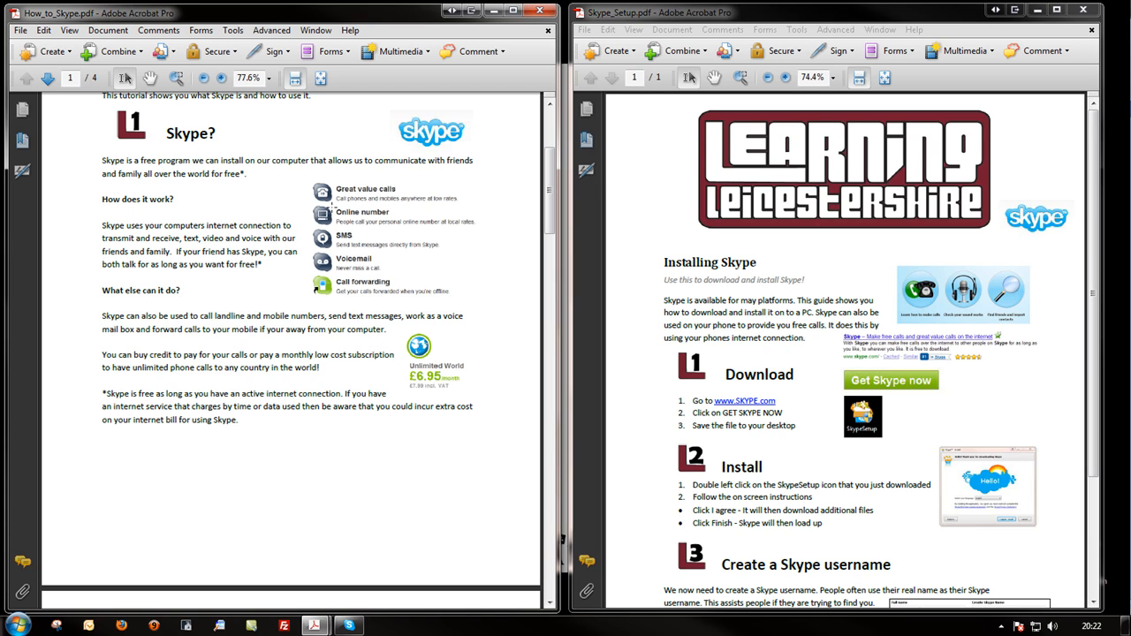
{"action": "mouse_move", "coordinate": [184, 290]}
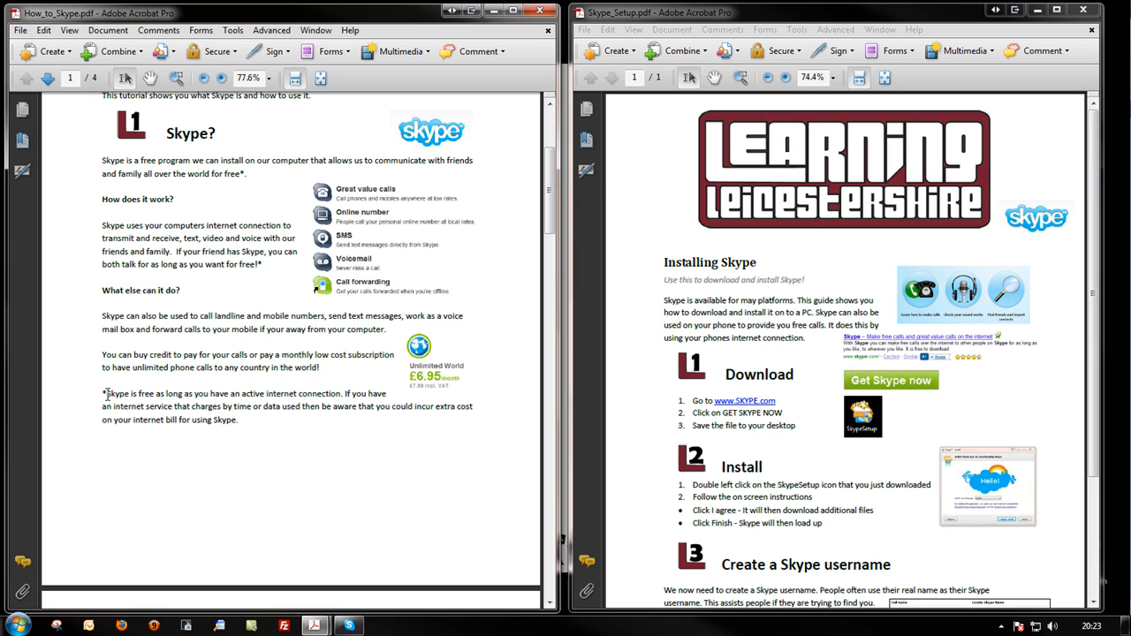
{"action": "mouse_move", "coordinate": [287, 433]}
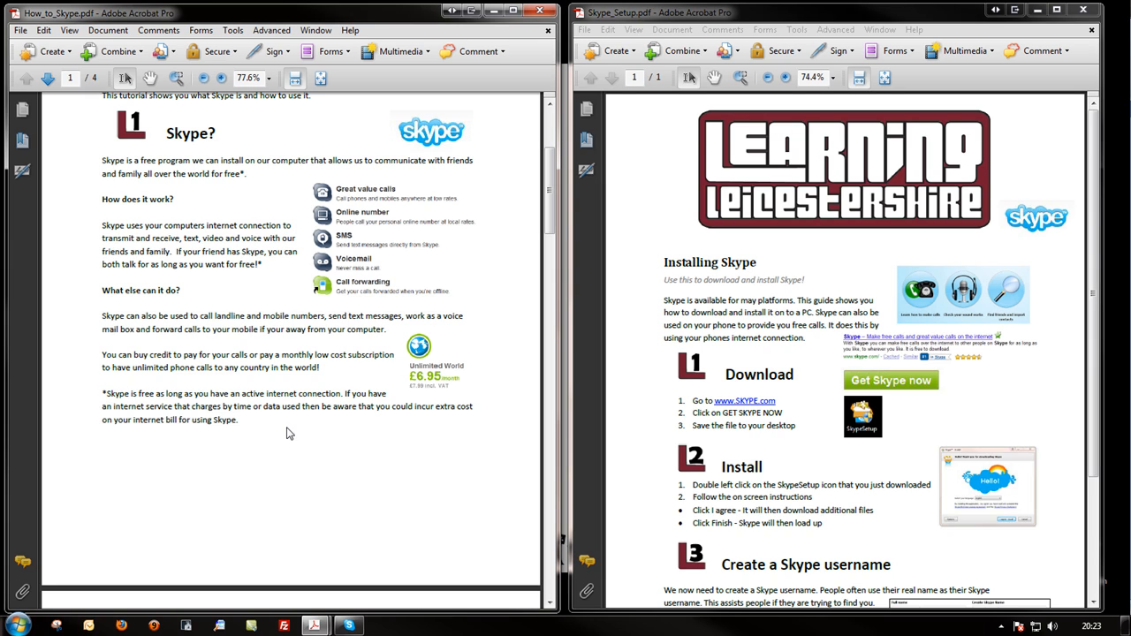
{"action": "mouse_move", "coordinate": [296, 436]}
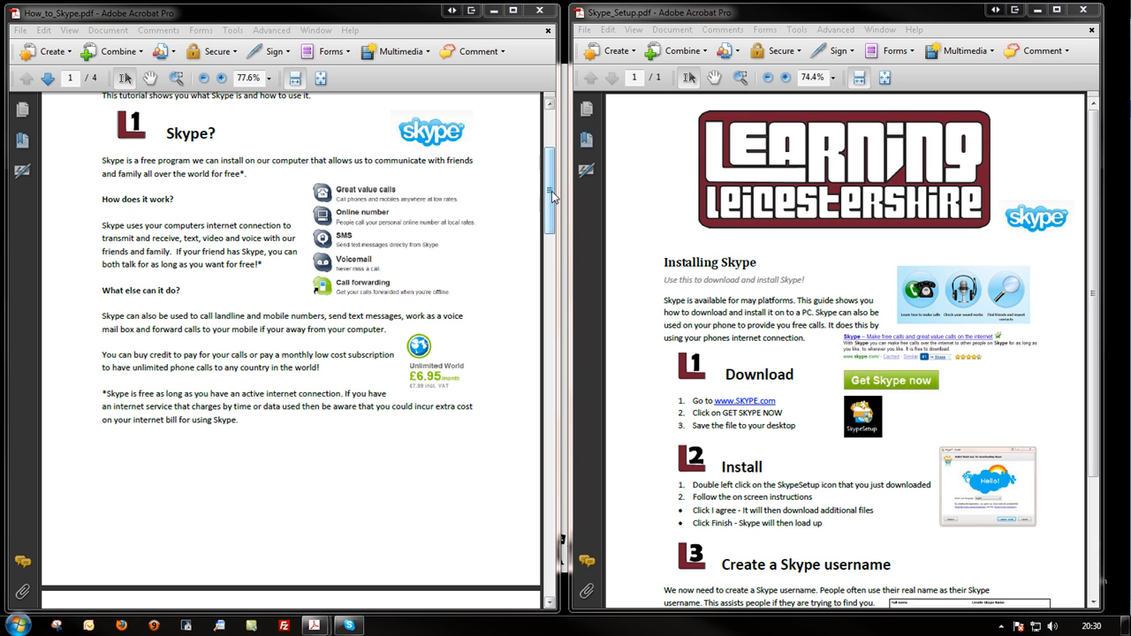
Scroll page 2 of How_to_Skype.pdf to 'Setting up the software', restoring and hiding Skype.
{"action": "scroll", "scroll_direction": "down", "scroll_amount": 3}
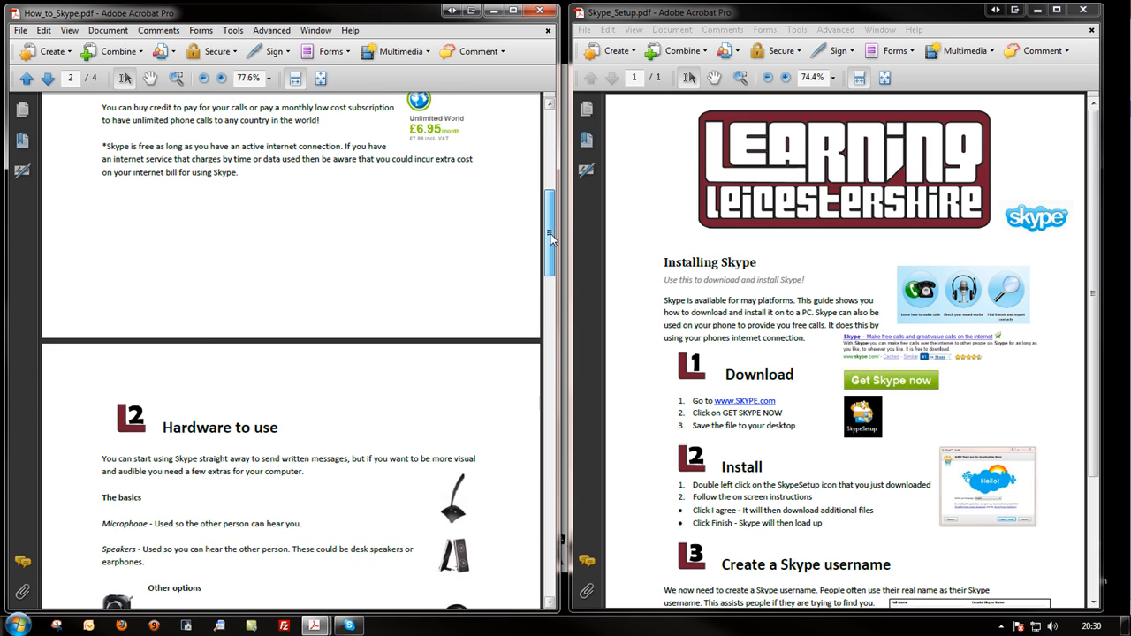
{"action": "scroll", "scroll_direction": "down", "scroll_amount": 3}
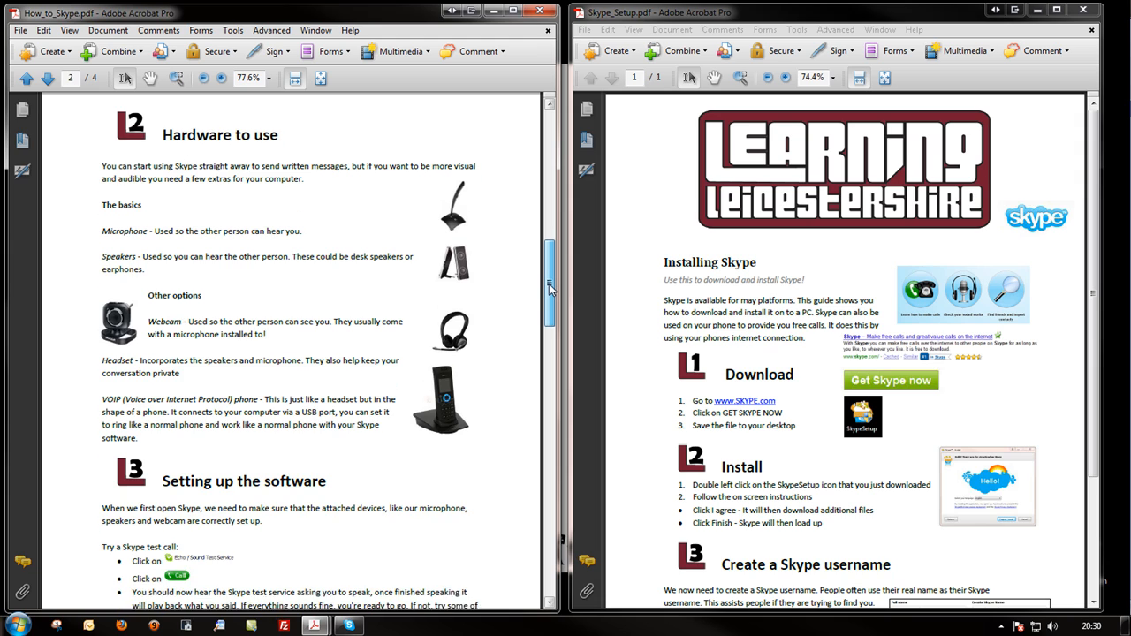
{"action": "scroll", "scroll_direction": "down", "scroll_amount": 3}
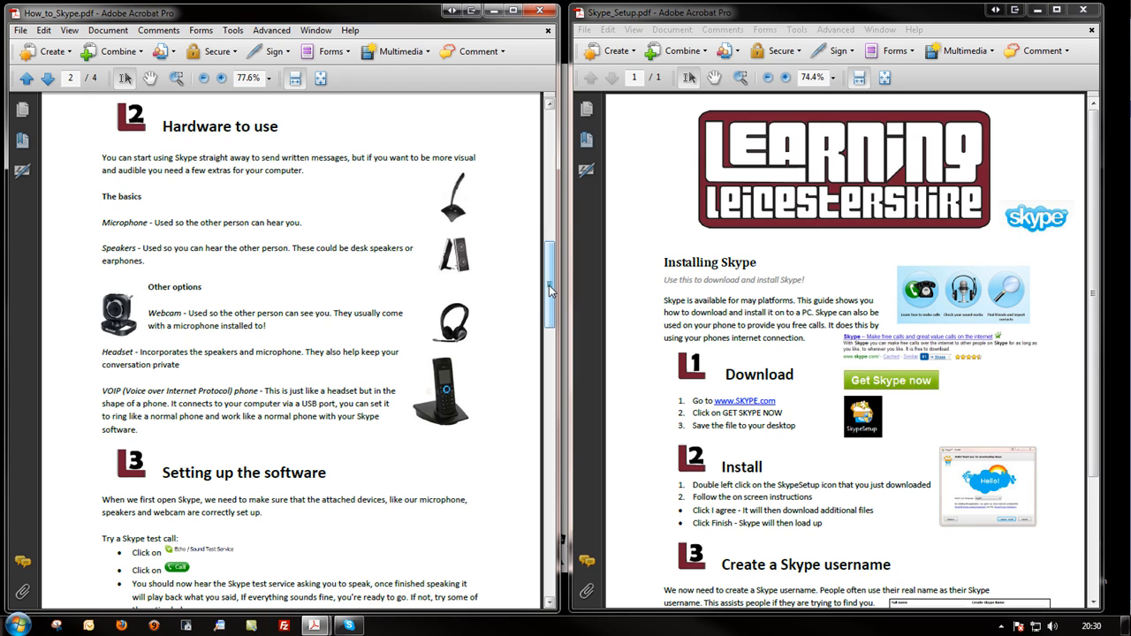
{"action": "mouse_move", "coordinate": [498, 261]}
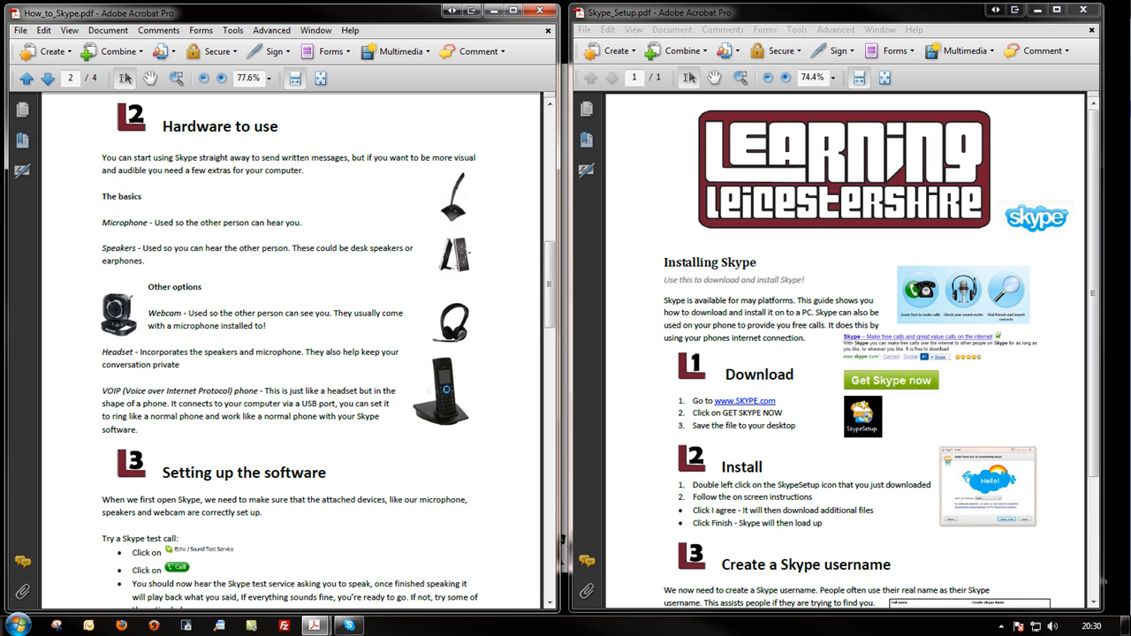
{"action": "mouse_move", "coordinate": [469, 255]}
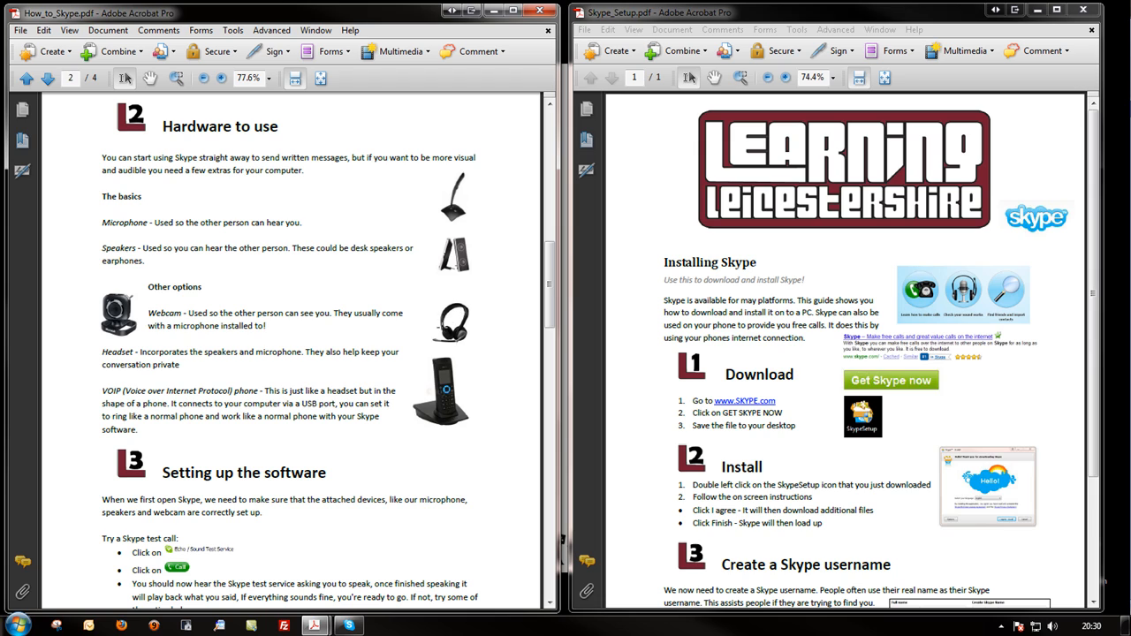
{"action": "mouse_move", "coordinate": [440, 334]}
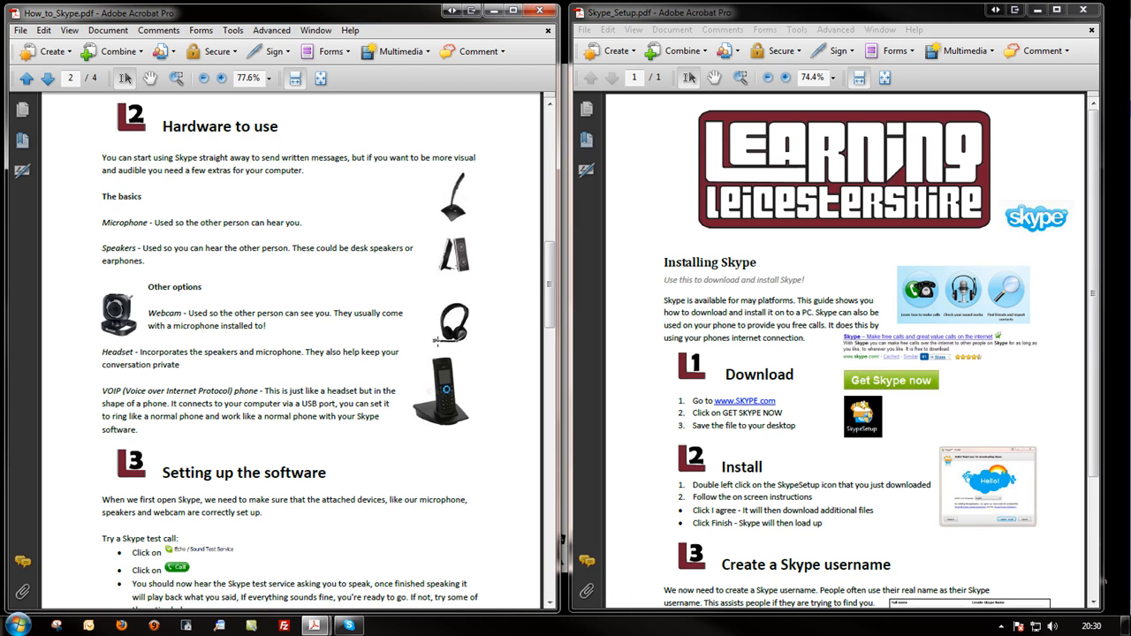
{"action": "mouse_move", "coordinate": [495, 345]}
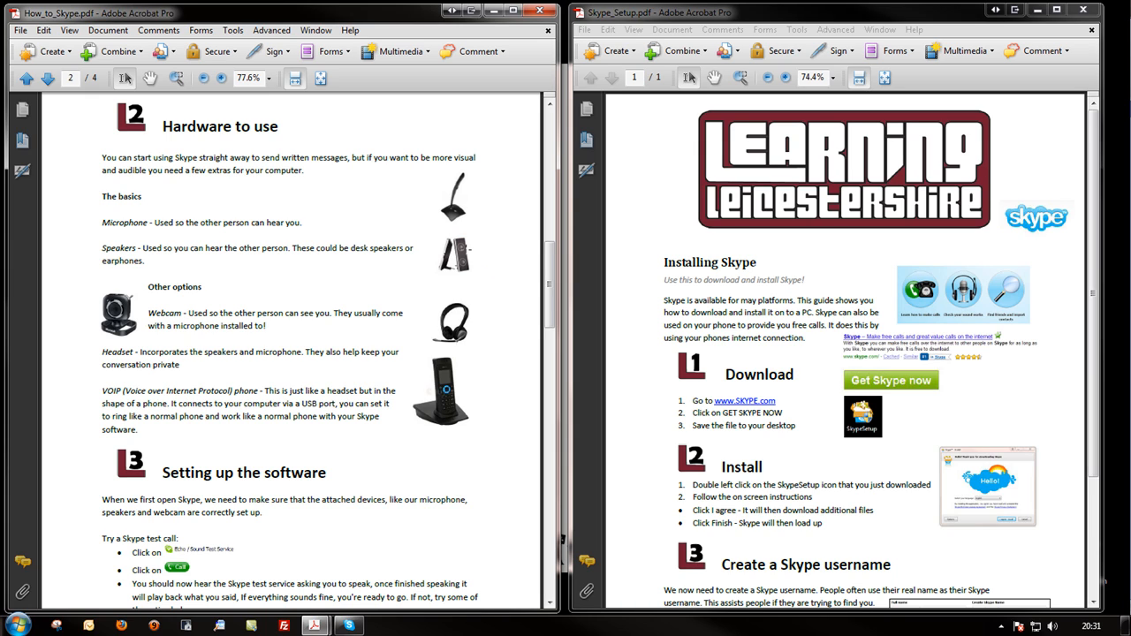
{"action": "mouse_move", "coordinate": [495, 339]}
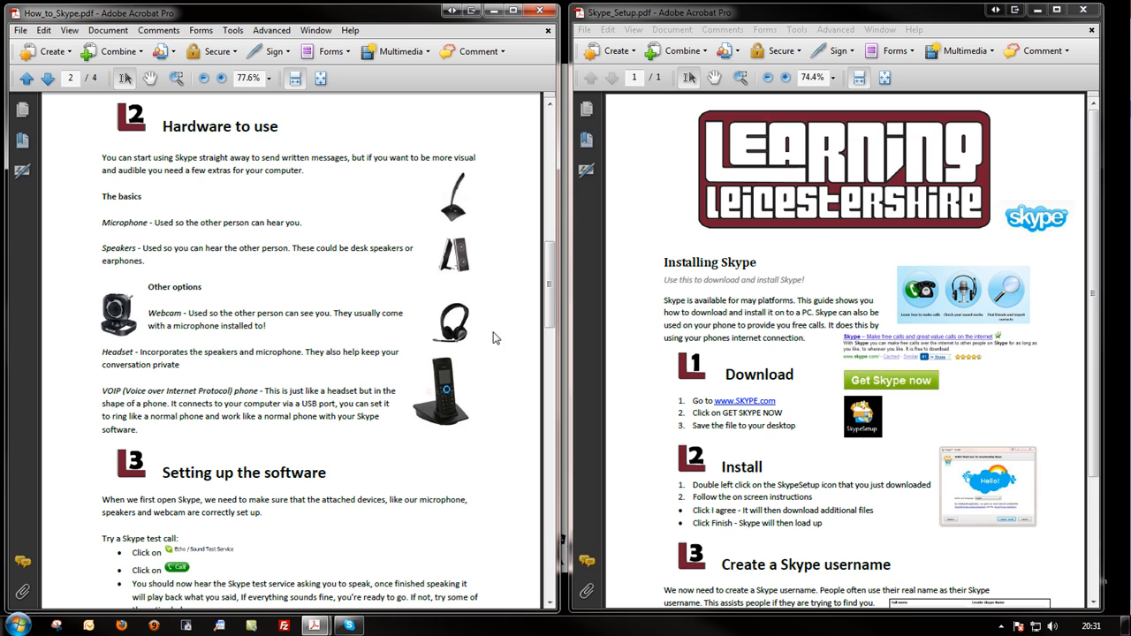
{"action": "scroll", "scroll_direction": "down", "scroll_amount": 3}
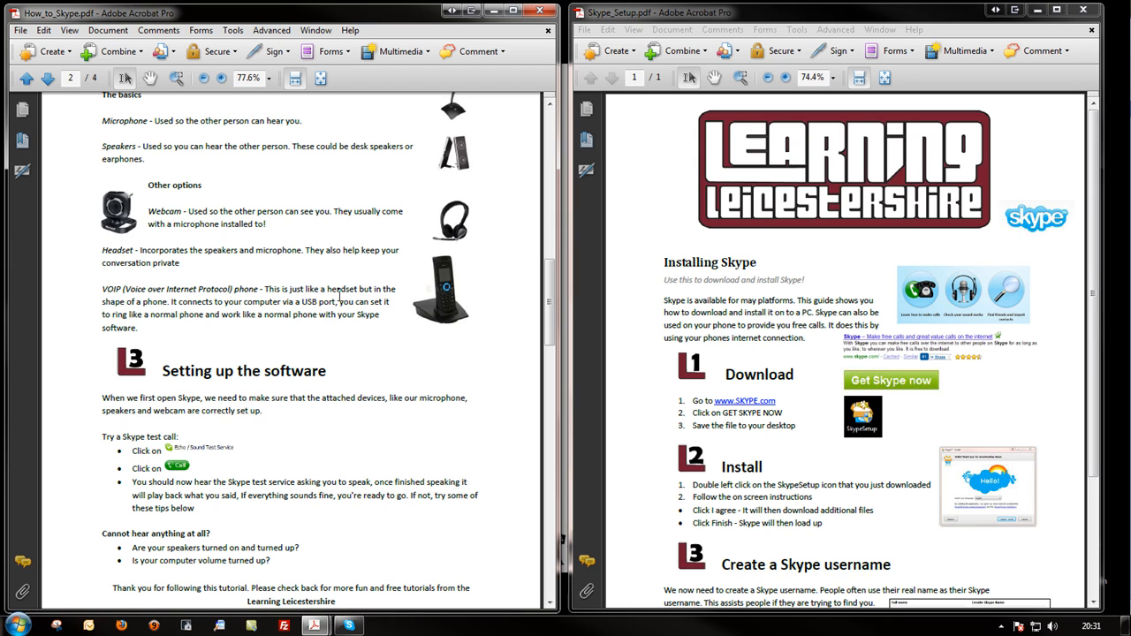
{"action": "mouse_move", "coordinate": [515, 324]}
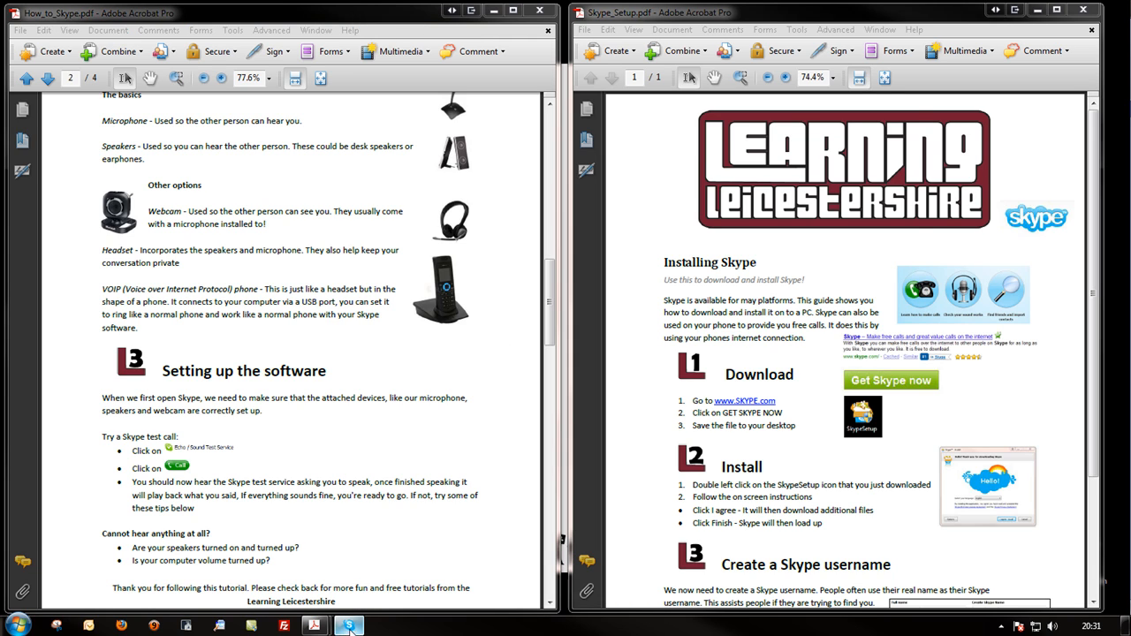
{"action": "left_click", "coordinate": [347, 626]}
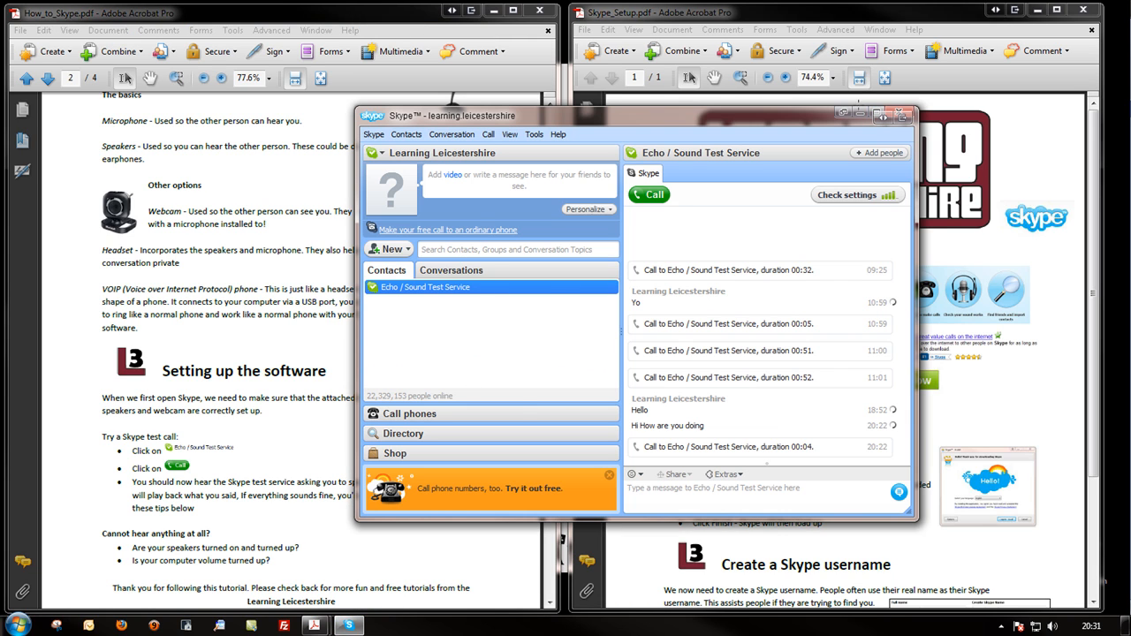
{"action": "left_click", "coordinate": [905, 115]}
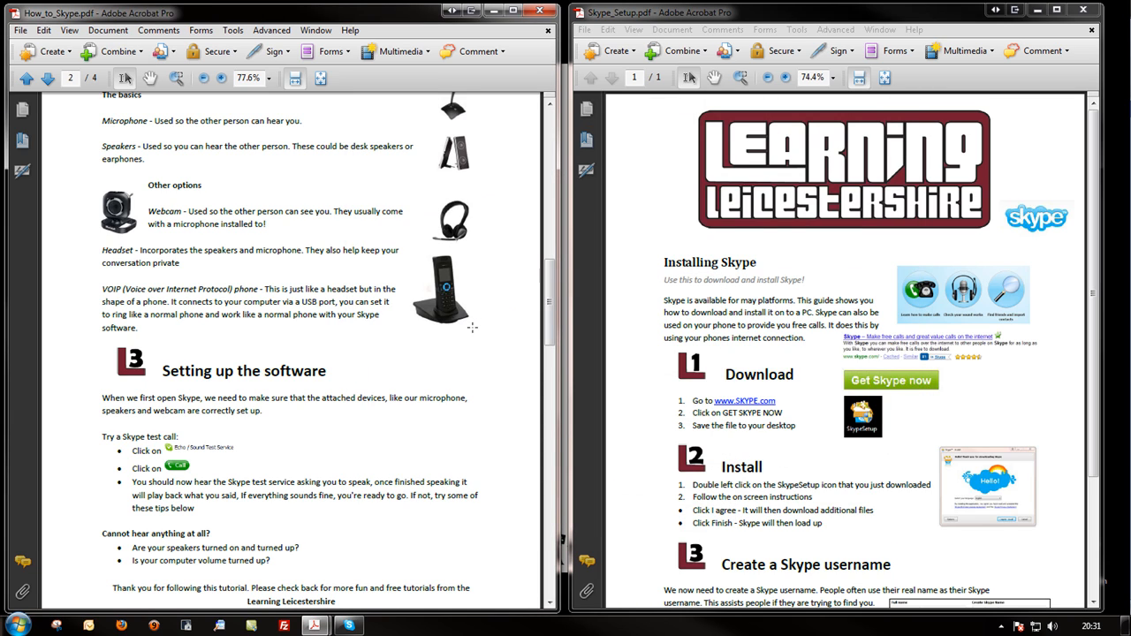
{"action": "mouse_move", "coordinate": [474, 345]}
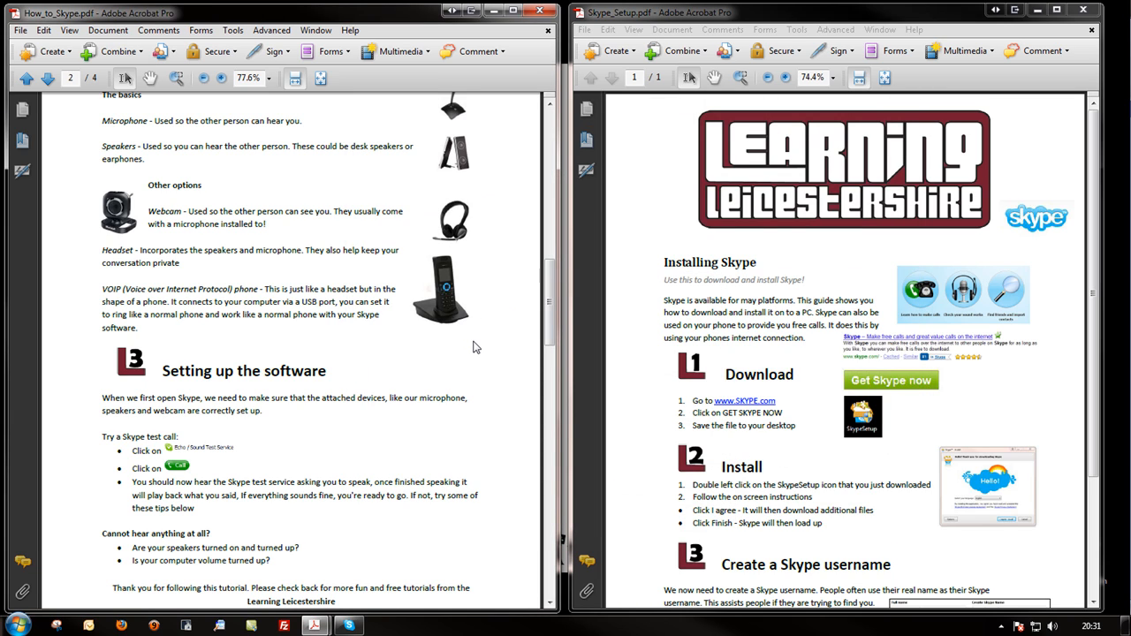
{"action": "mouse_move", "coordinate": [491, 350]}
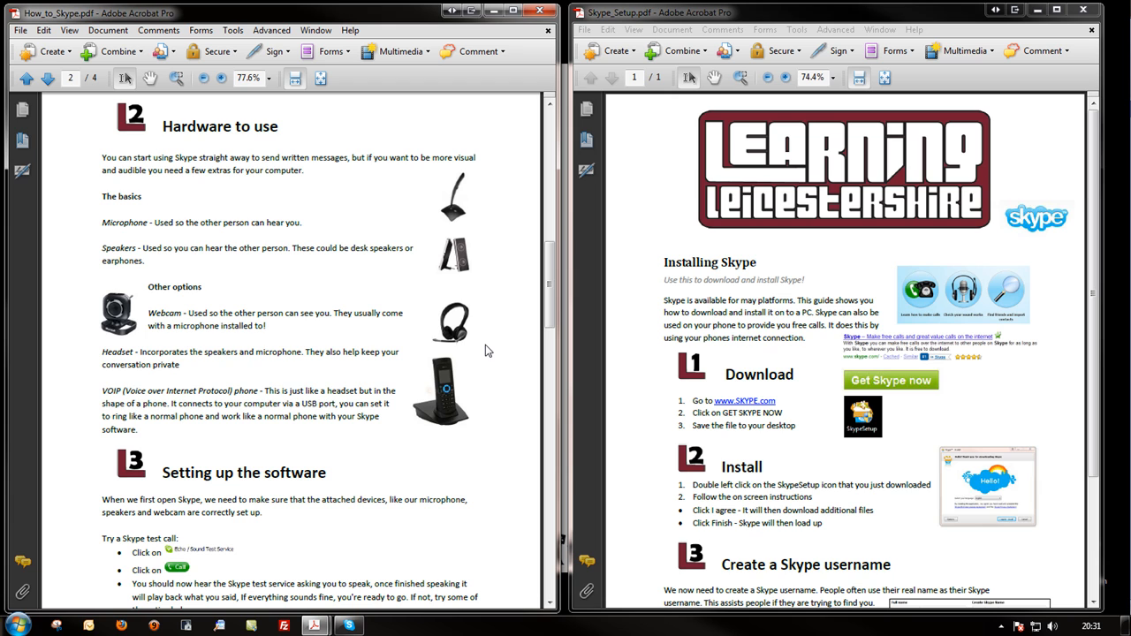
{"action": "scroll", "scroll_direction": "down", "scroll_amount": 3}
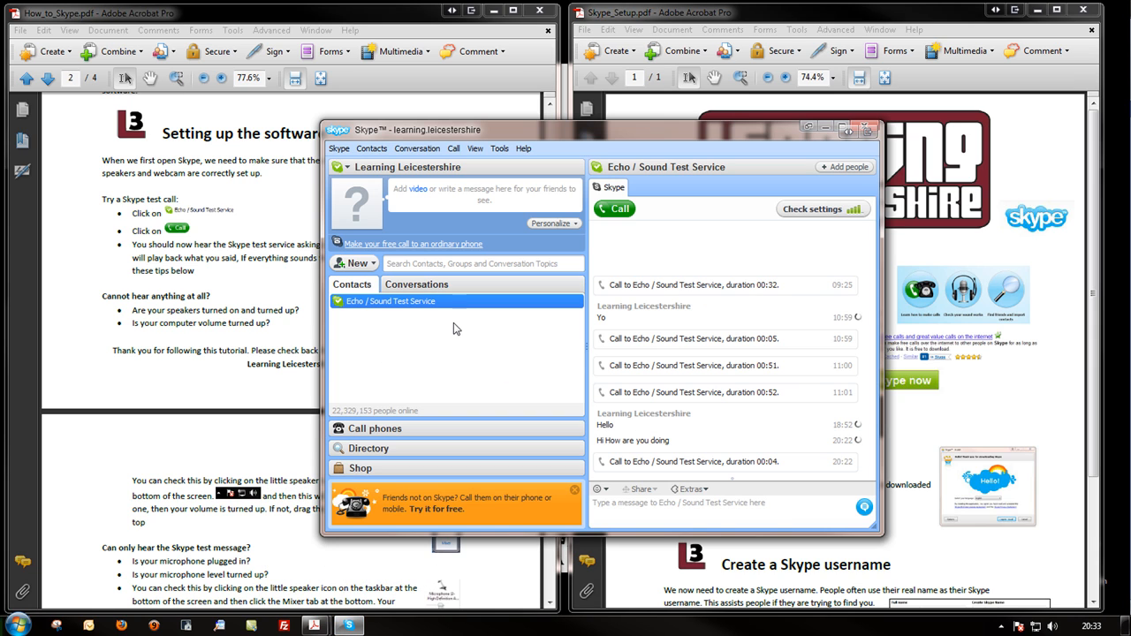
{"action": "mouse_move", "coordinate": [367, 316]}
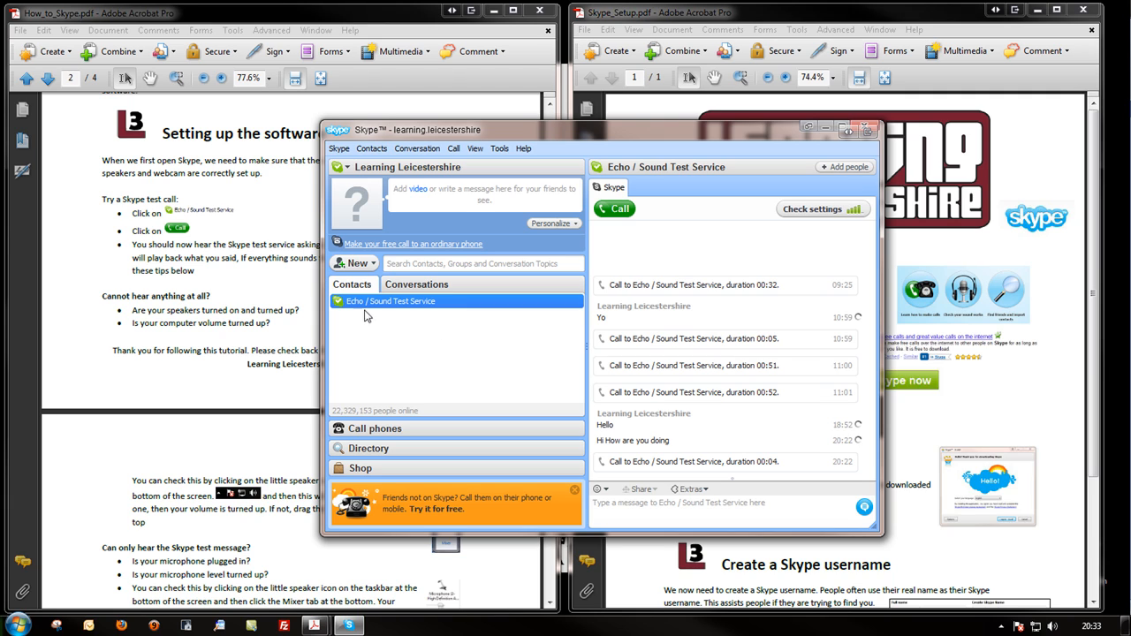
{"action": "mouse_move", "coordinate": [515, 304]}
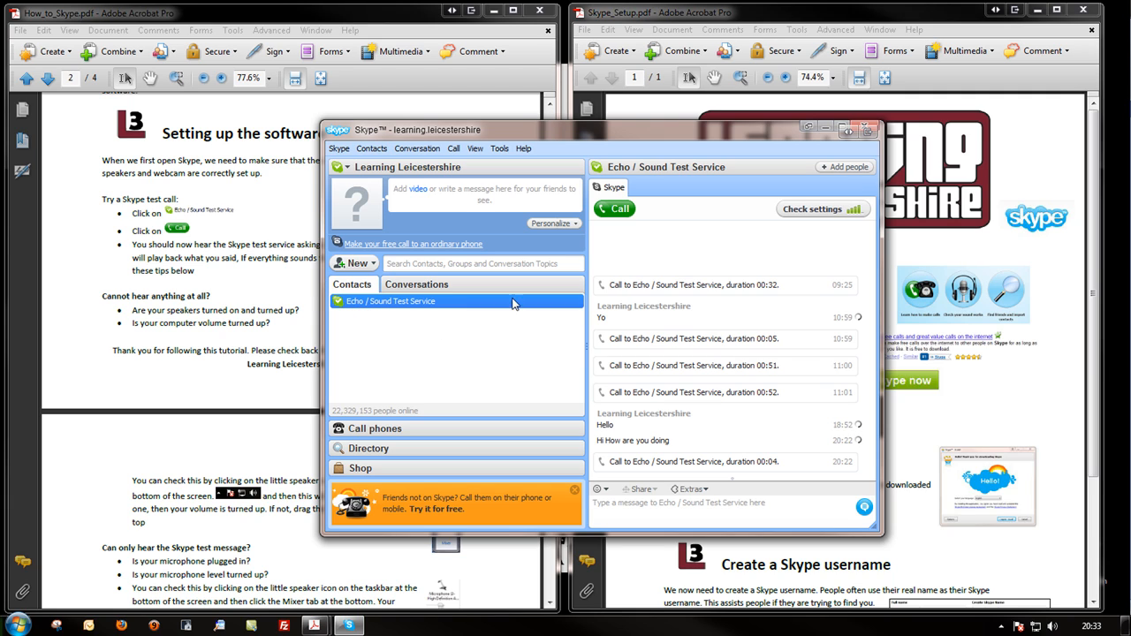
{"action": "mouse_move", "coordinate": [618, 208]}
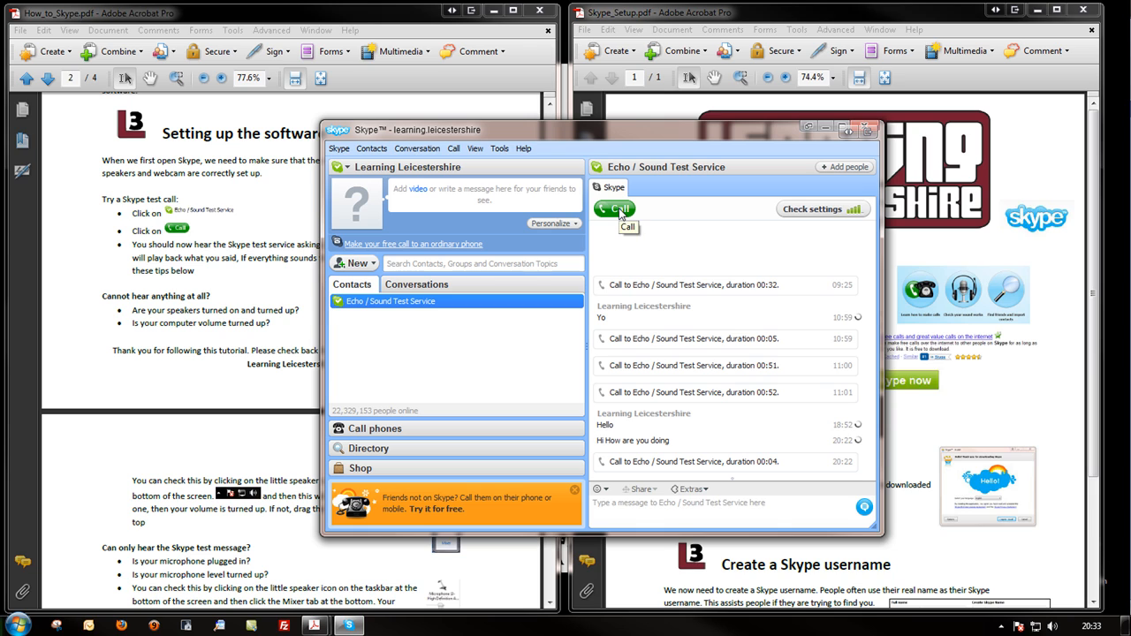
Call Echo / Sound Test Service and hang up right away.
{"action": "left_click", "coordinate": [615, 208]}
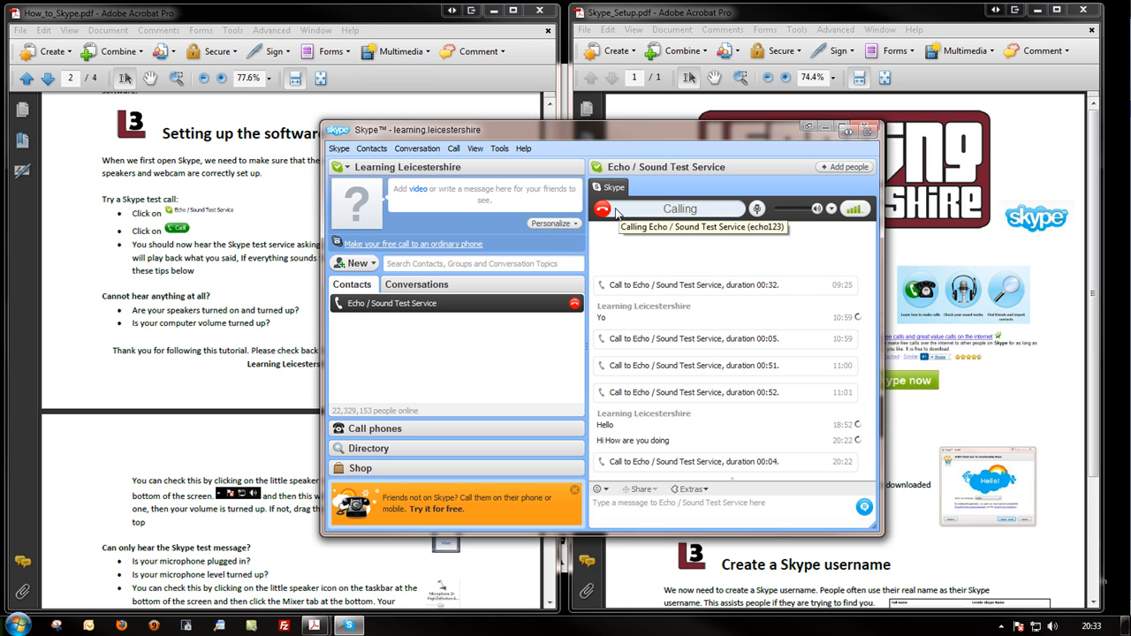
{"action": "left_click", "coordinate": [603, 209]}
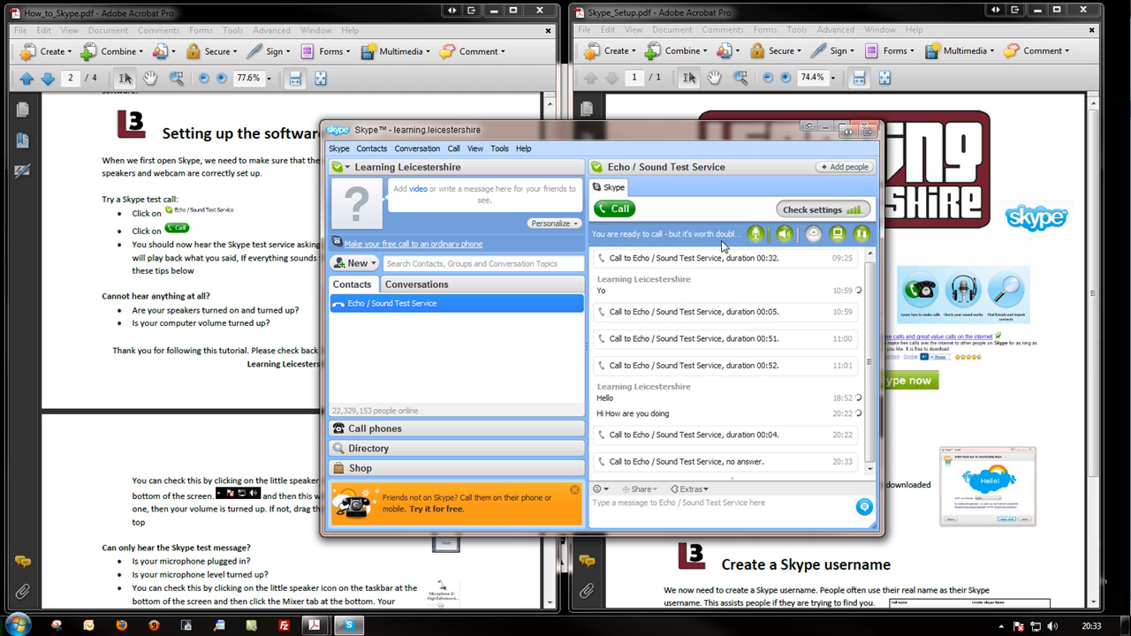
{"action": "mouse_move", "coordinate": [756, 233]}
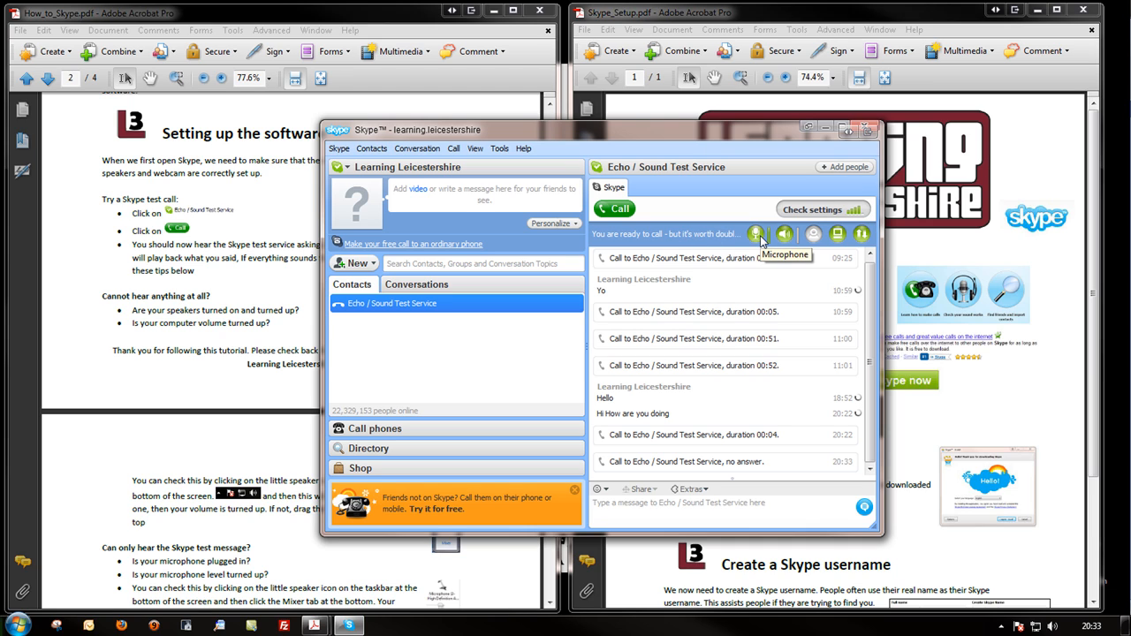
{"action": "mouse_move", "coordinate": [785, 233]}
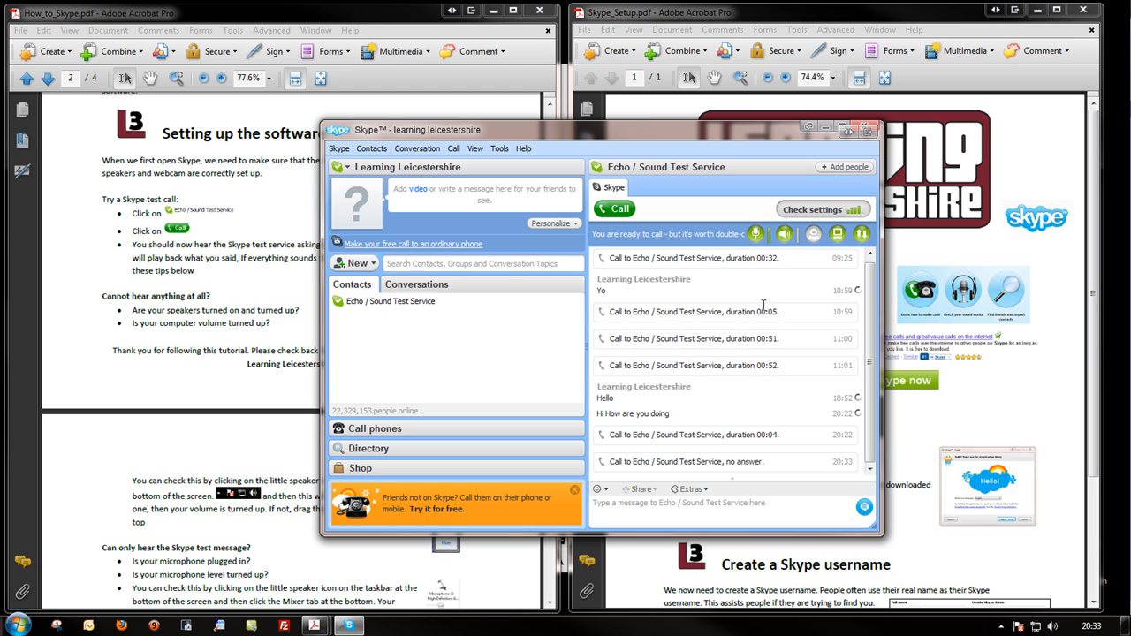
{"action": "mouse_move", "coordinate": [837, 234]}
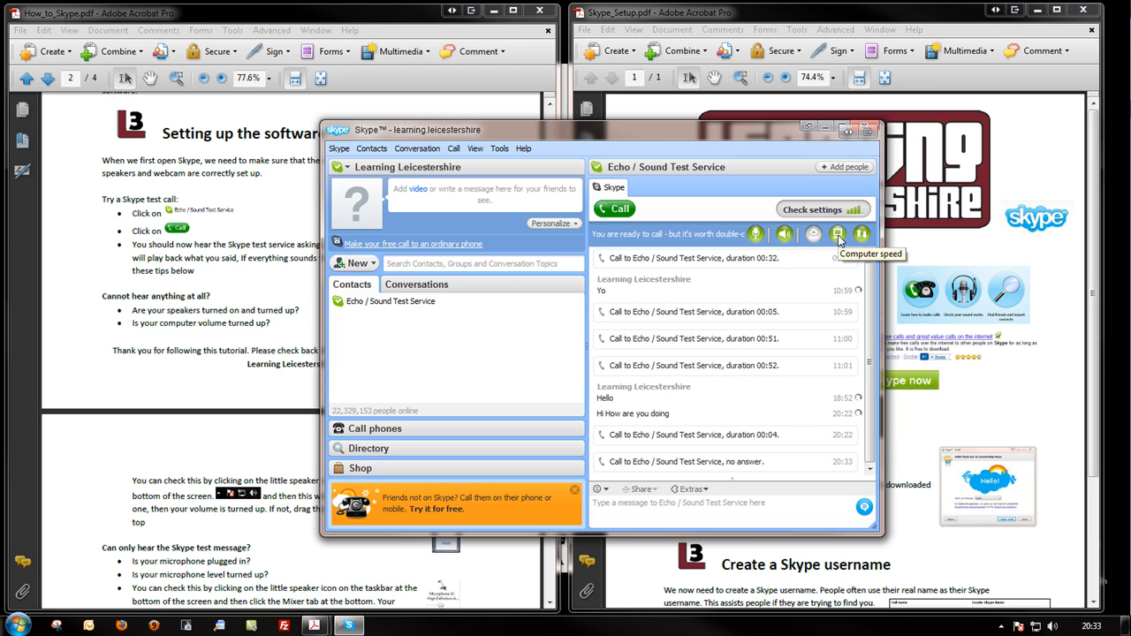
{"action": "mouse_move", "coordinate": [861, 234]}
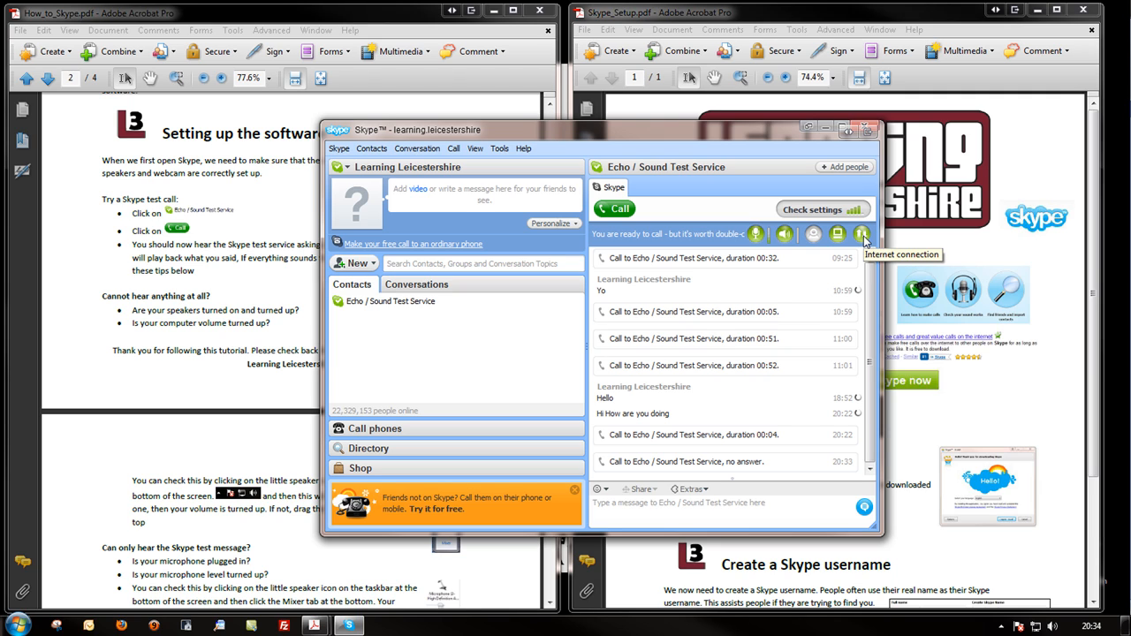
{"action": "mouse_move", "coordinate": [754, 234]}
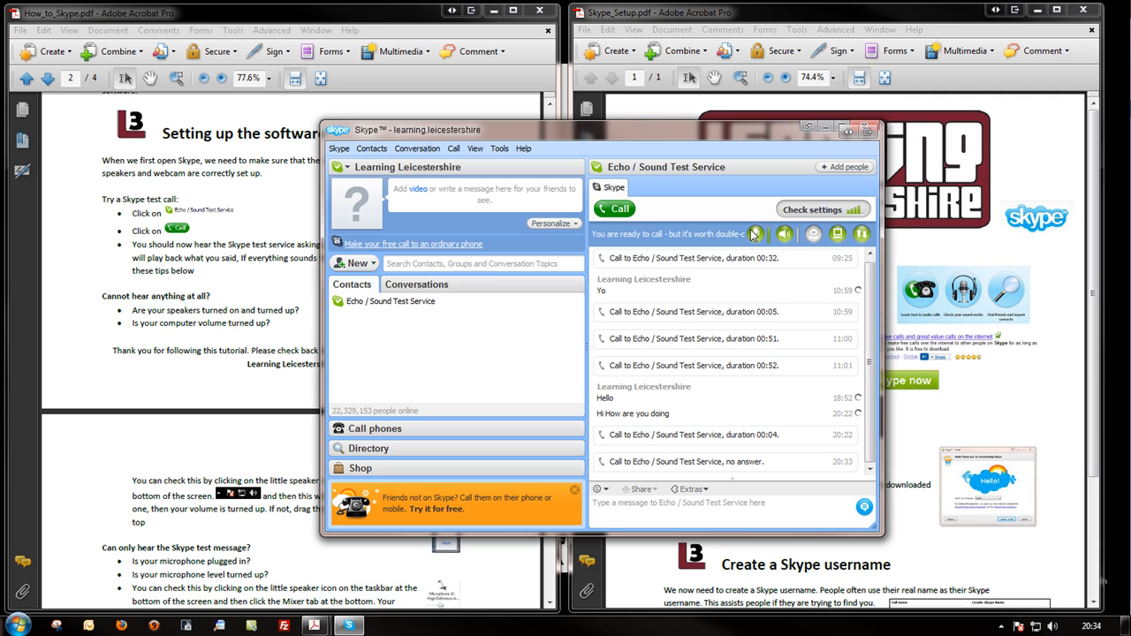
{"action": "mouse_move", "coordinate": [756, 234]}
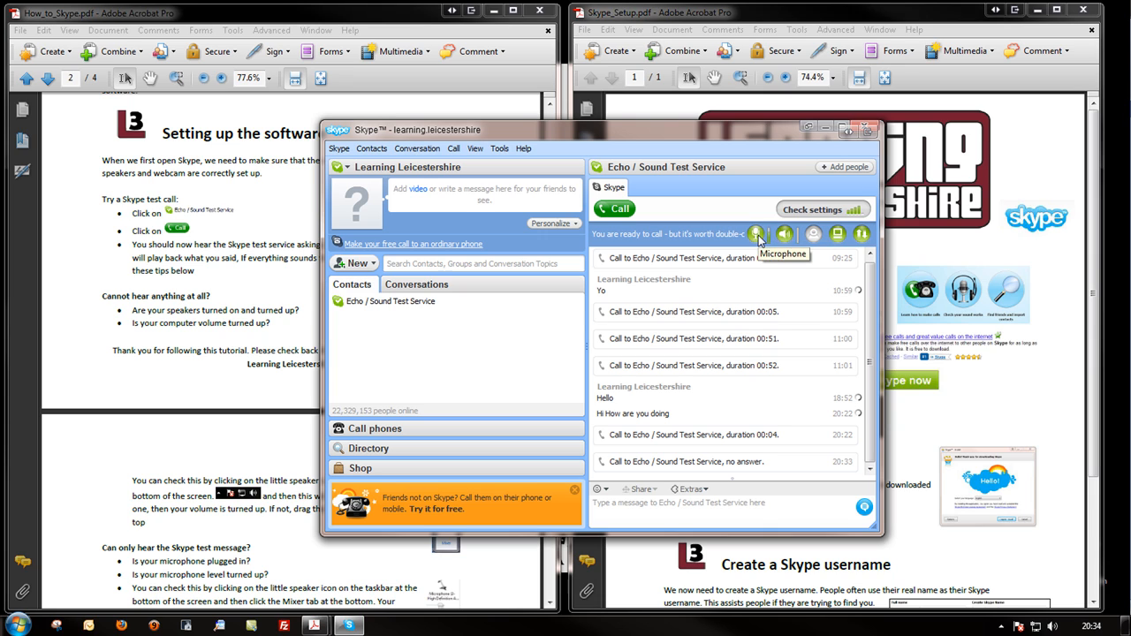
Open the Microphone check details showing Skype can't adjust the microphone level.
{"action": "left_click", "coordinate": [757, 233]}
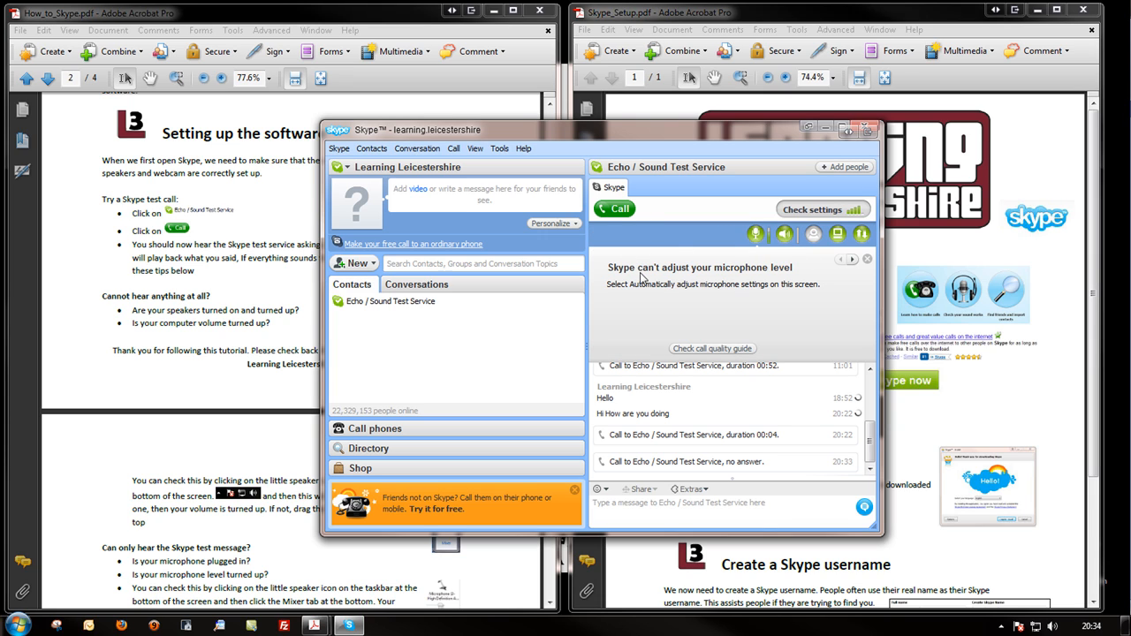
{"action": "mouse_move", "coordinate": [793, 305]}
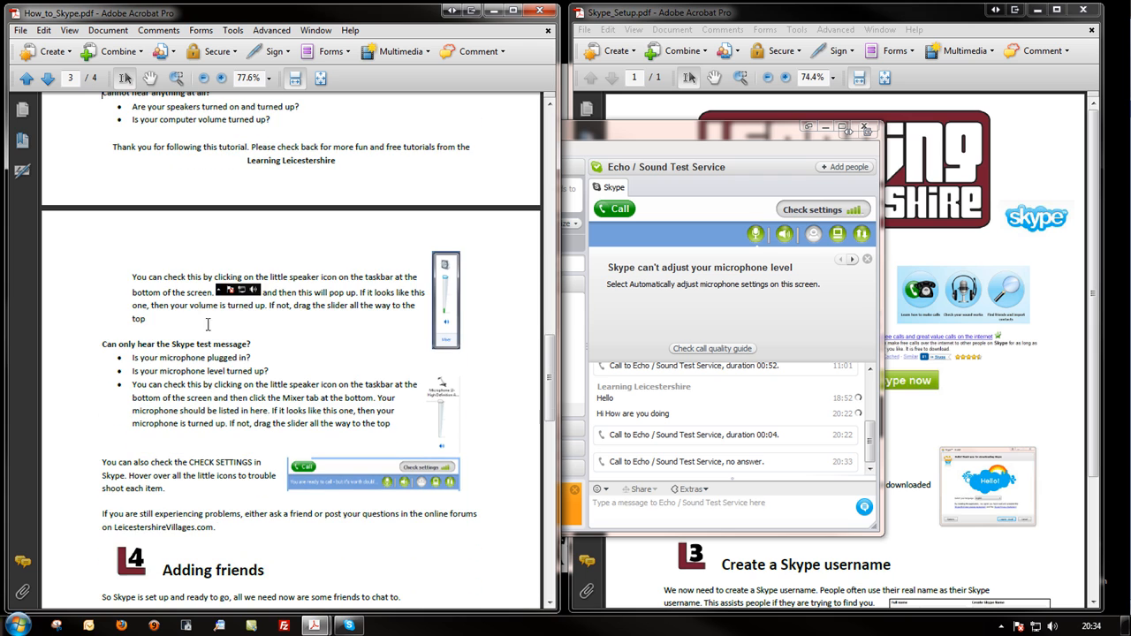
Scroll How_to_Skype.pdf to page 3's '4 Adding friends' section.
{"action": "scroll", "scroll_direction": "down", "scroll_amount": 3}
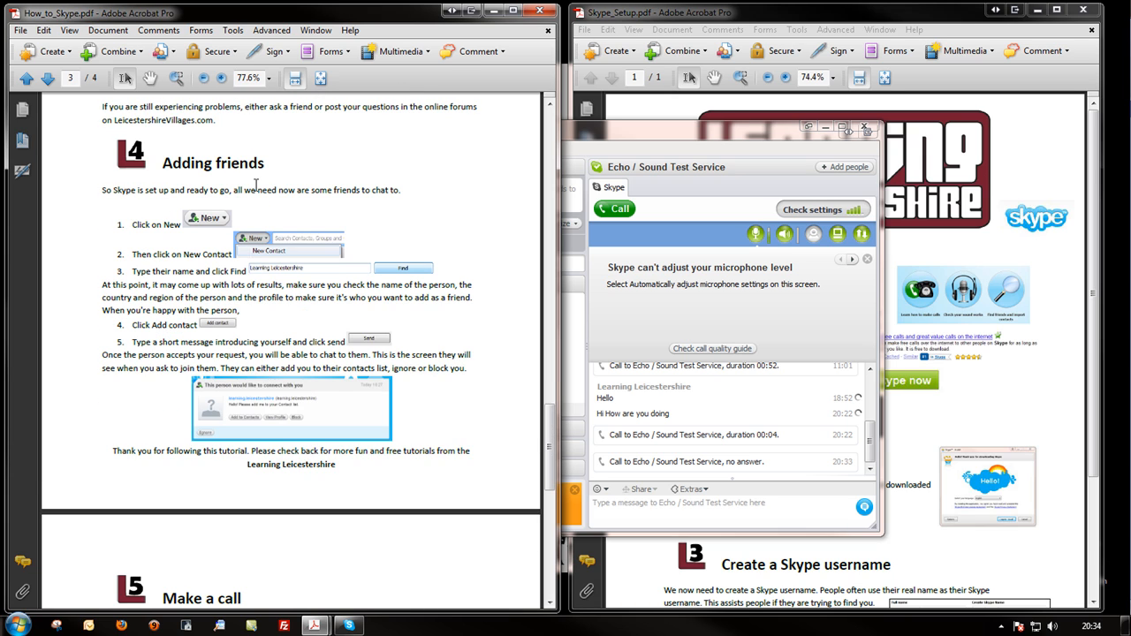
{"action": "scroll", "scroll_direction": "down", "scroll_amount": 3}
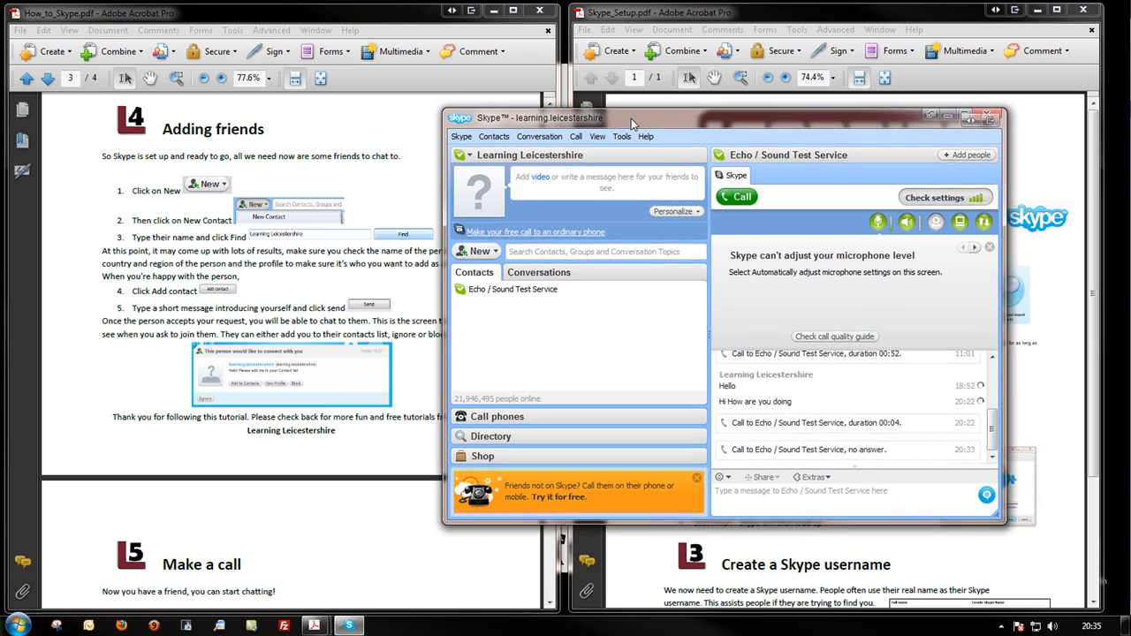
{"action": "left_click_drag", "start_coordinate": [632, 117], "coordinate": [632, 106]}
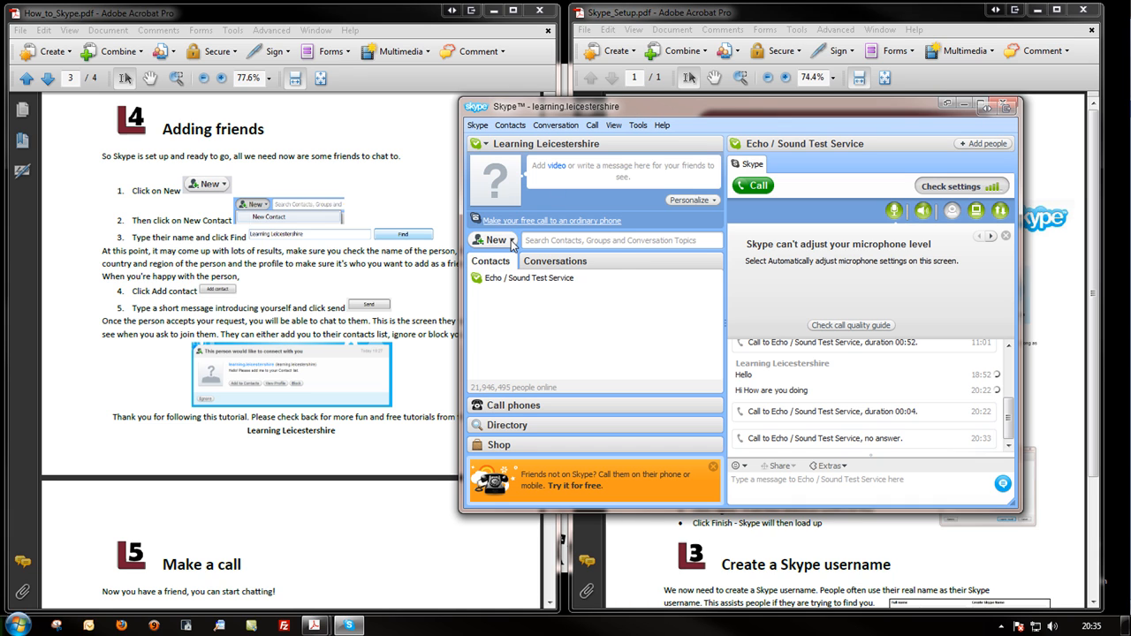
{"action": "left_click", "coordinate": [496, 239]}
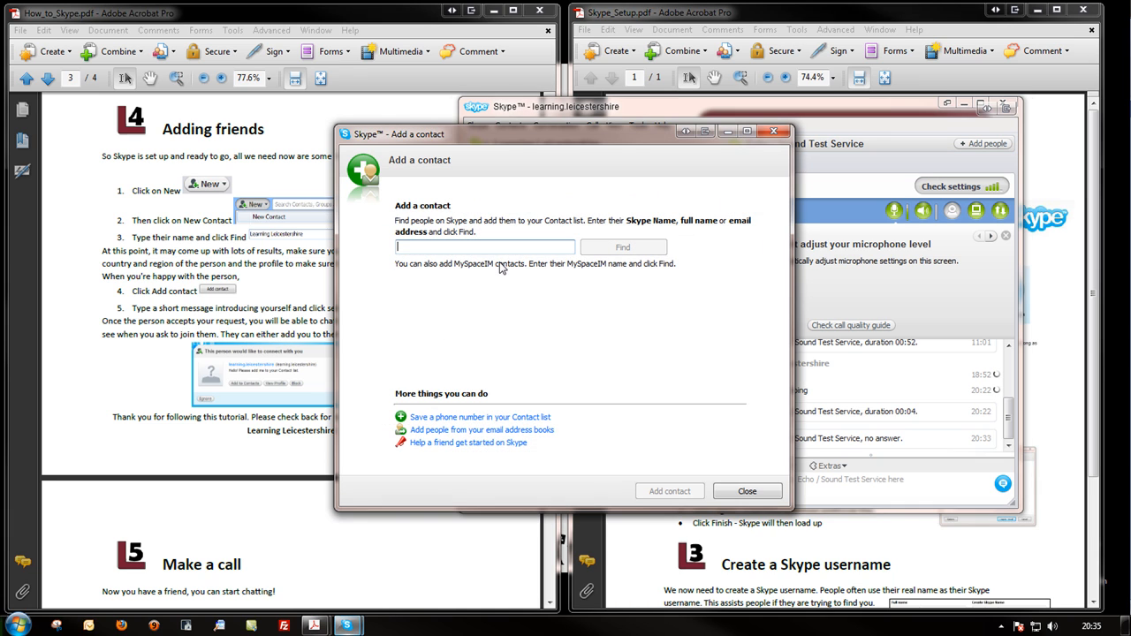
{"action": "mouse_move", "coordinate": [478, 263]}
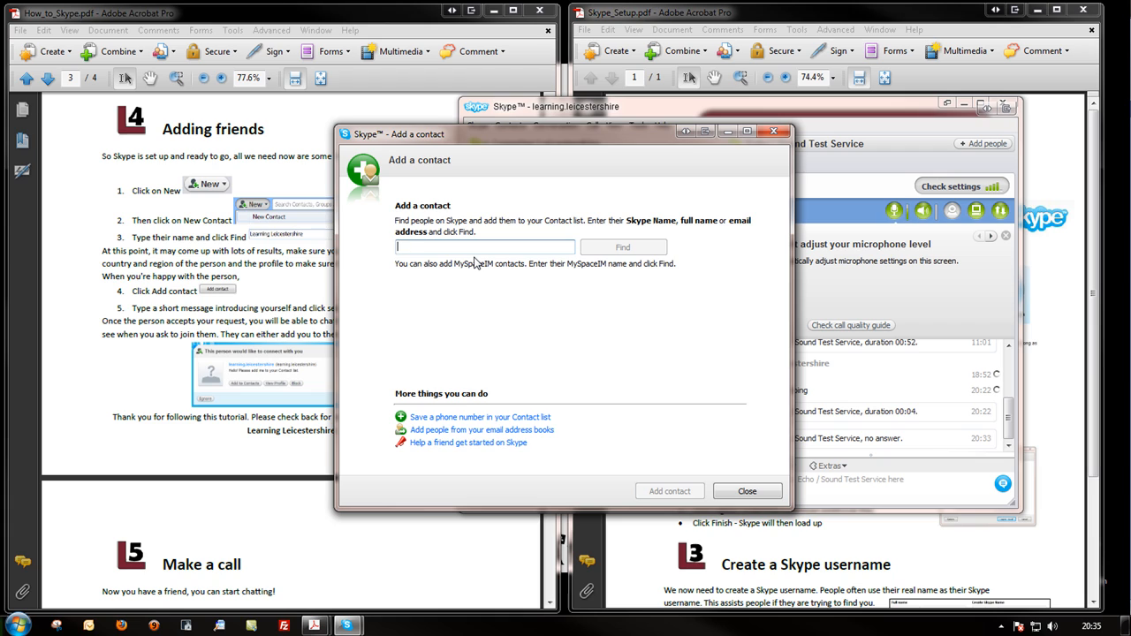
{"action": "type", "text": "D"}
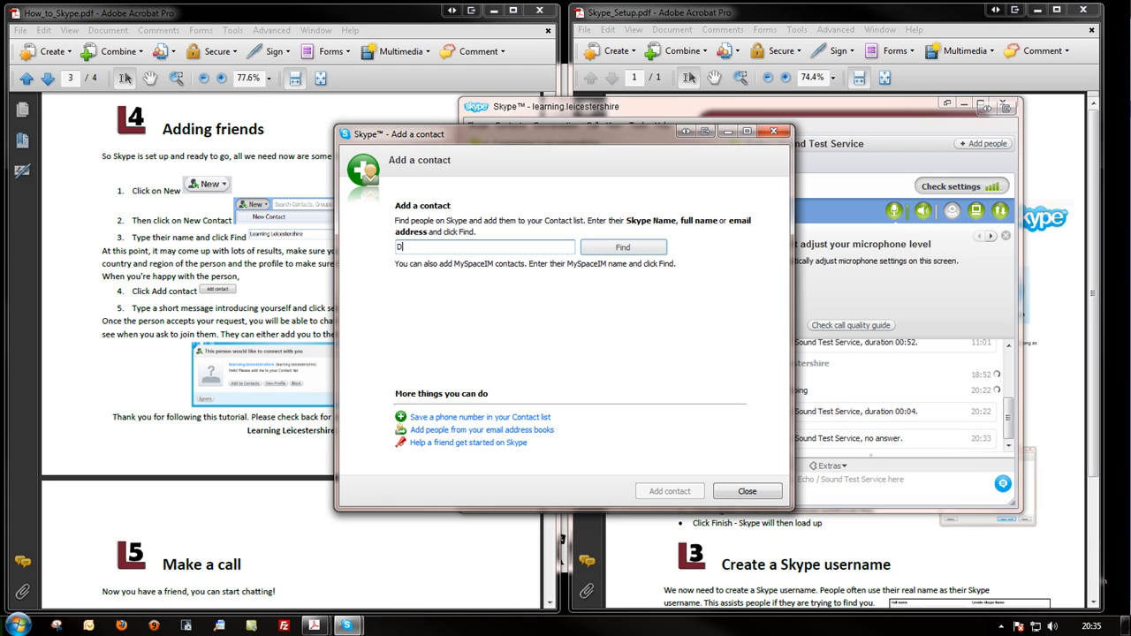
{"action": "type", "text": "avid Blain"}
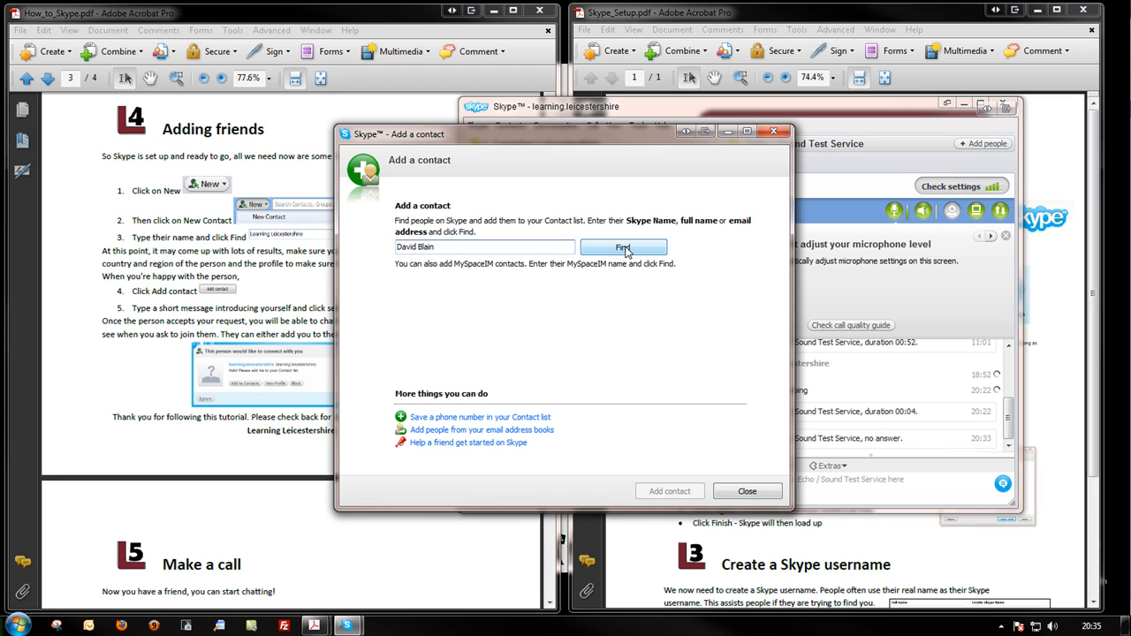
{"action": "left_click", "coordinate": [623, 248]}
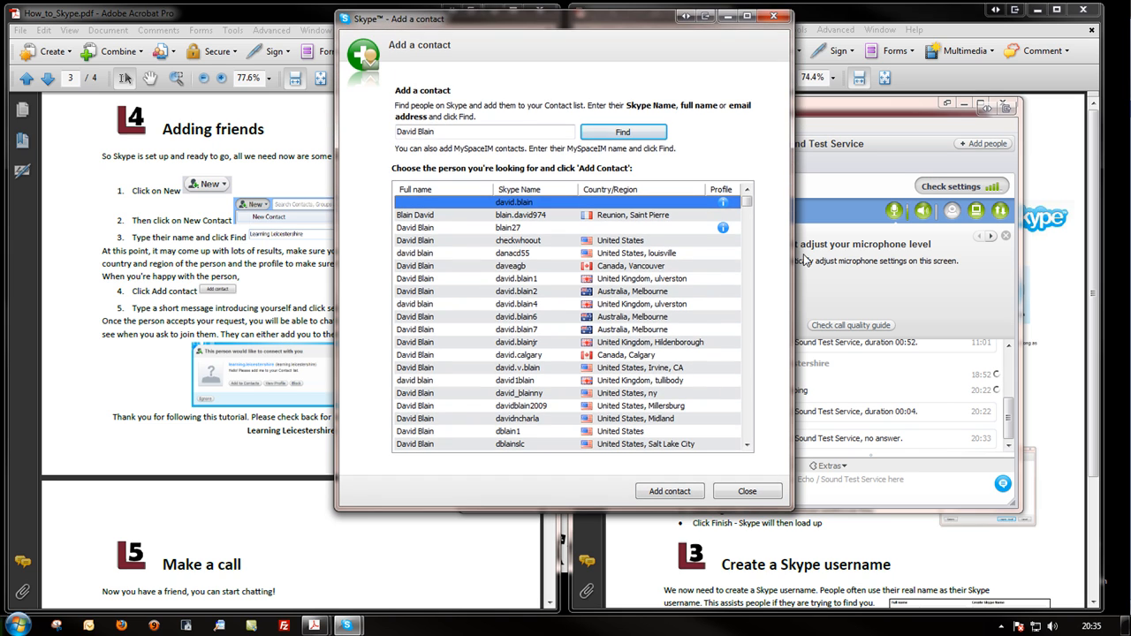
{"action": "scroll", "scroll_direction": "down", "scroll_amount": 3}
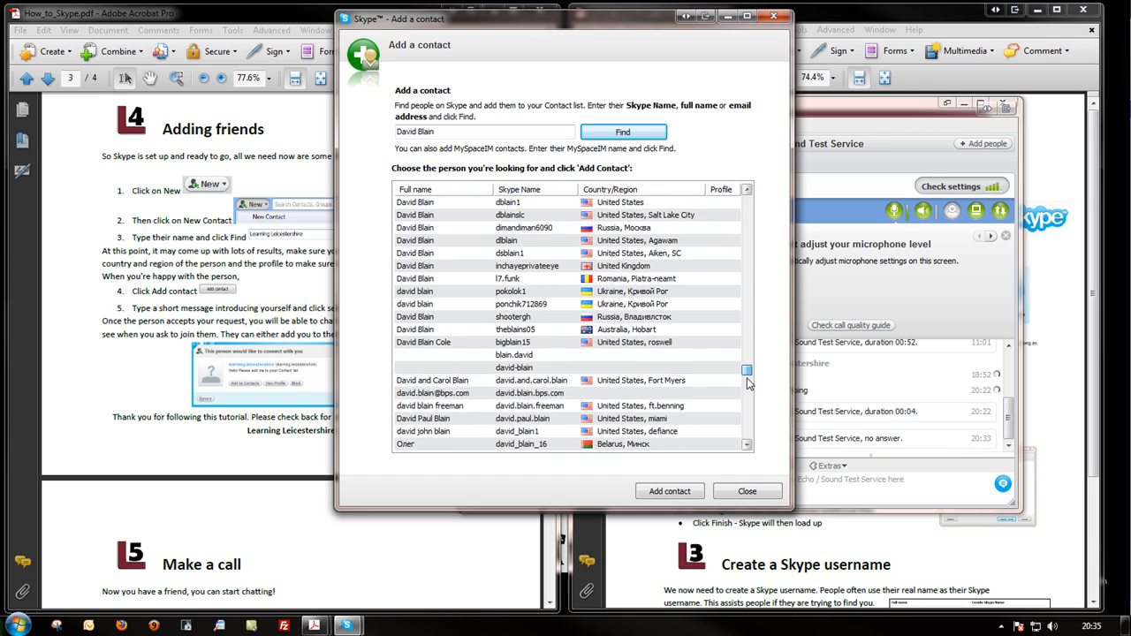
{"action": "scroll", "scroll_direction": "down", "scroll_amount": 3}
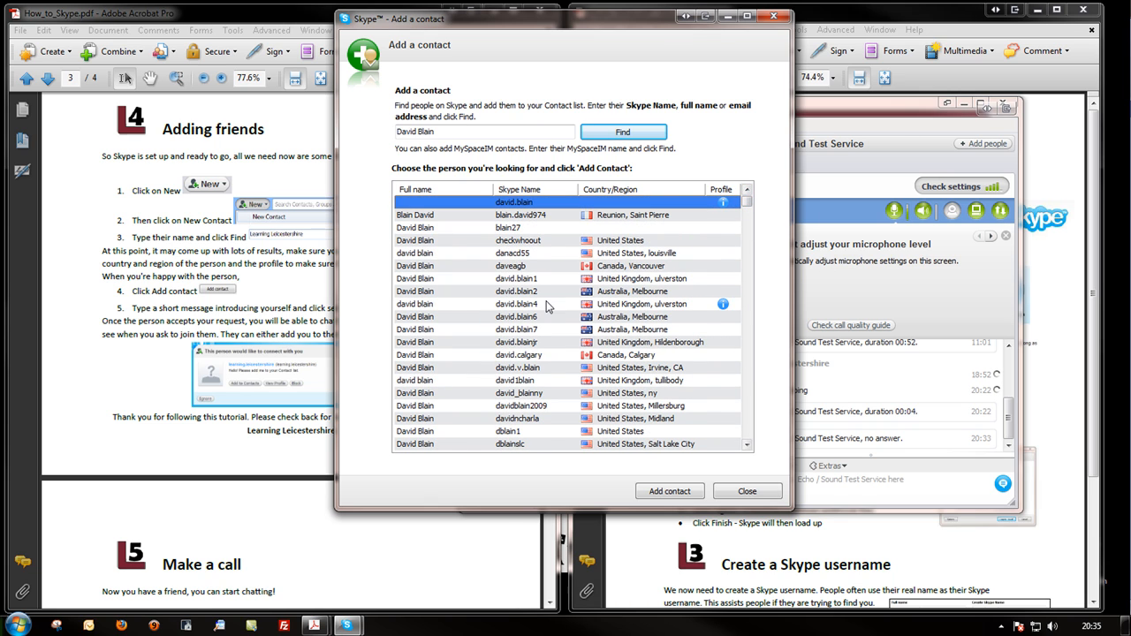
{"action": "left_click", "coordinate": [530, 291]}
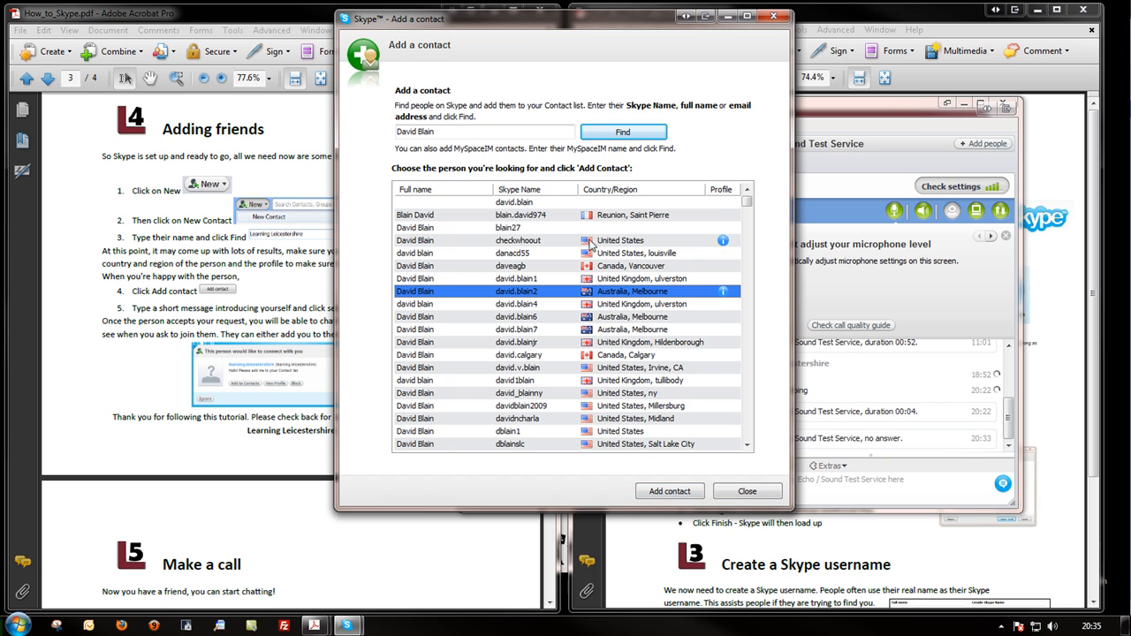
{"action": "left_click_drag", "start_coordinate": [566, 19], "coordinate": [354, 46]}
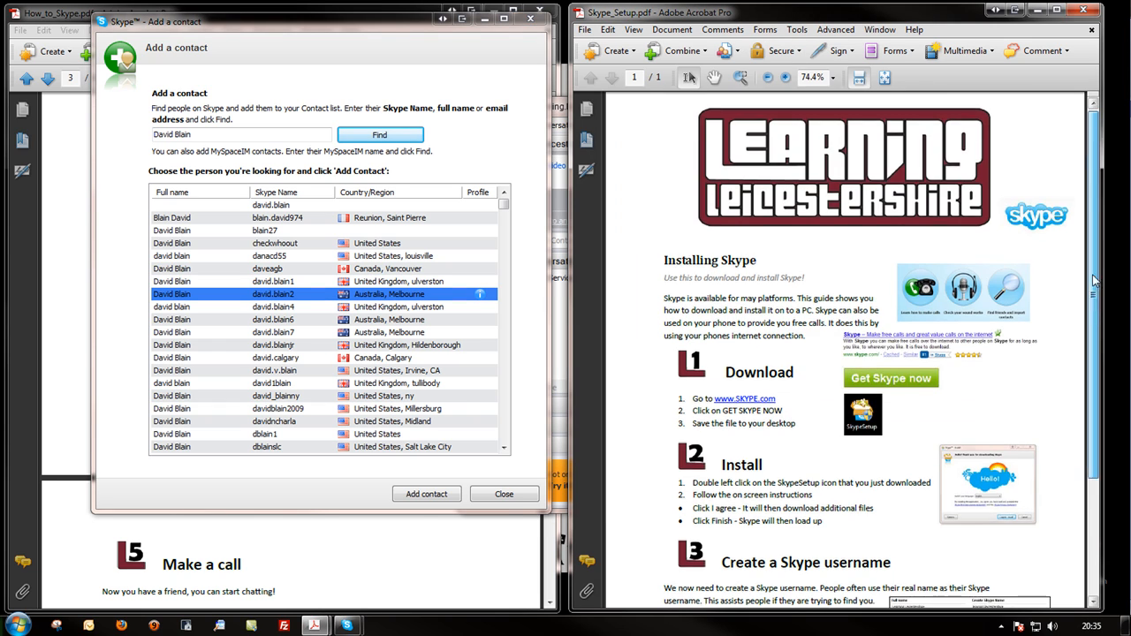
Scroll the Skype_Setup guide further and close the Add a contact dialog.
{"action": "scroll", "scroll_direction": "down", "scroll_amount": 3}
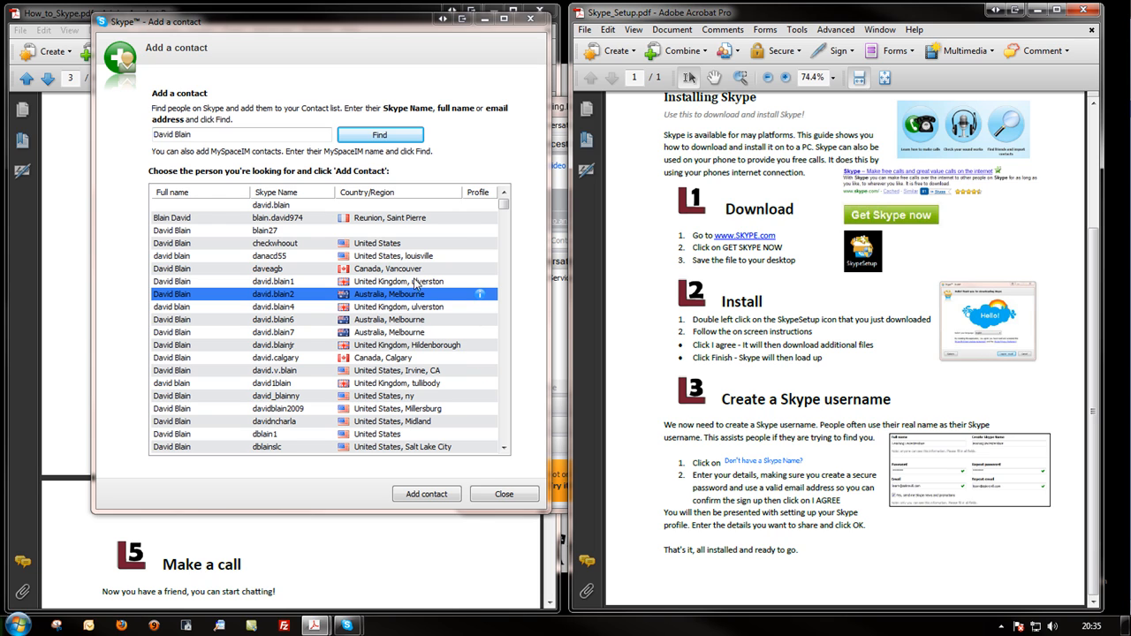
{"action": "mouse_move", "coordinate": [504, 494]}
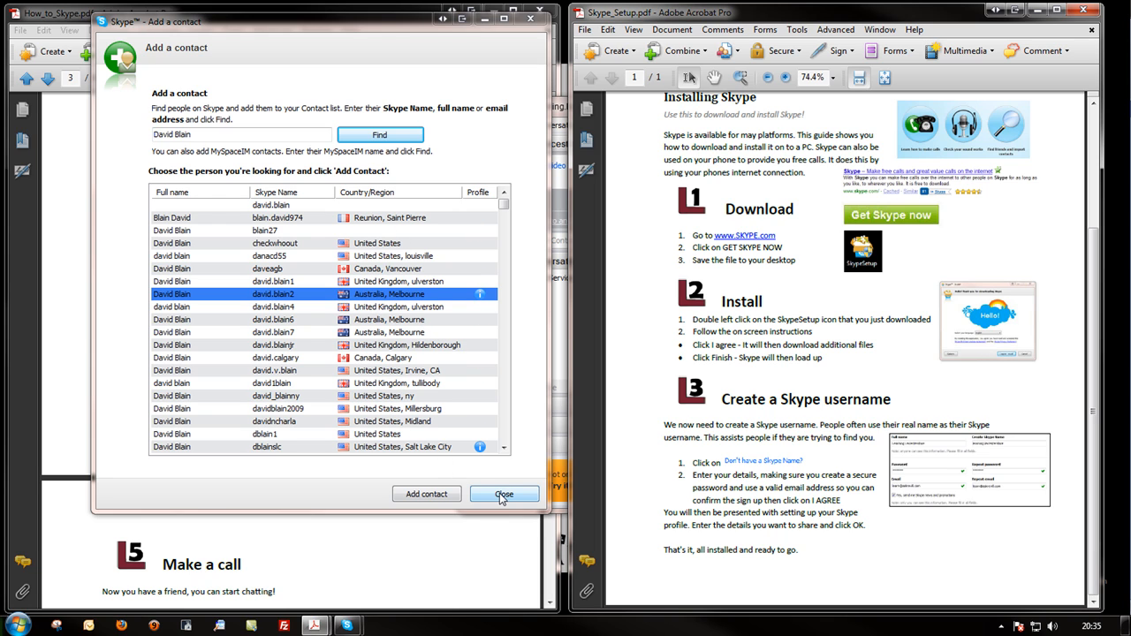
{"action": "left_click", "coordinate": [504, 494]}
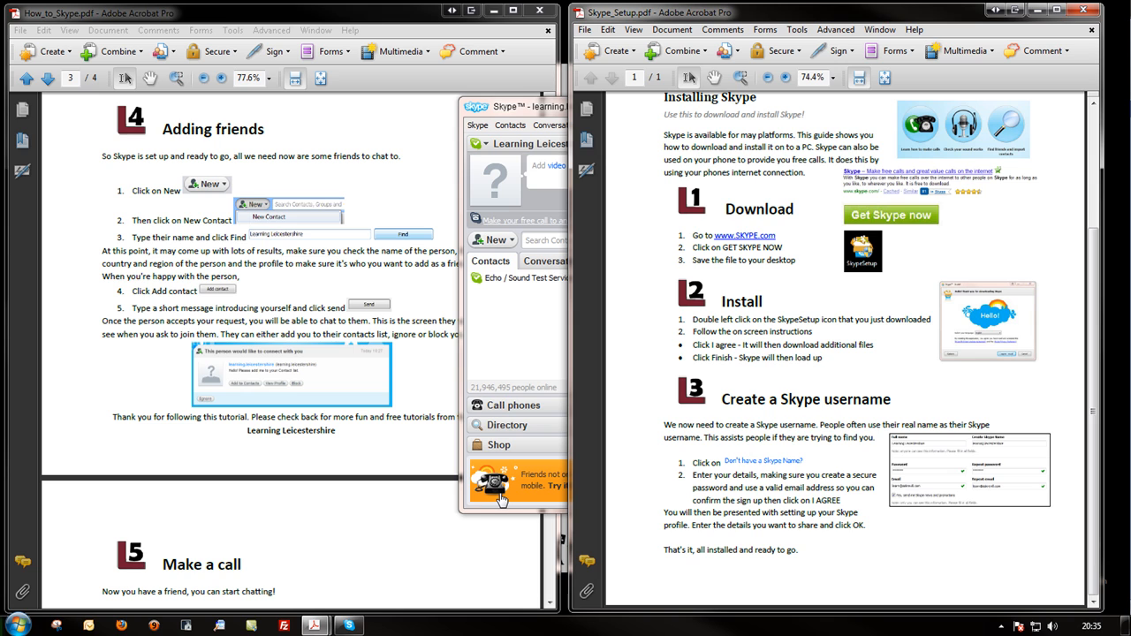
Scroll How_to_Skype.pdf down to page 4's Make a call section.
{"action": "scroll", "scroll_direction": "down", "scroll_amount": 3}
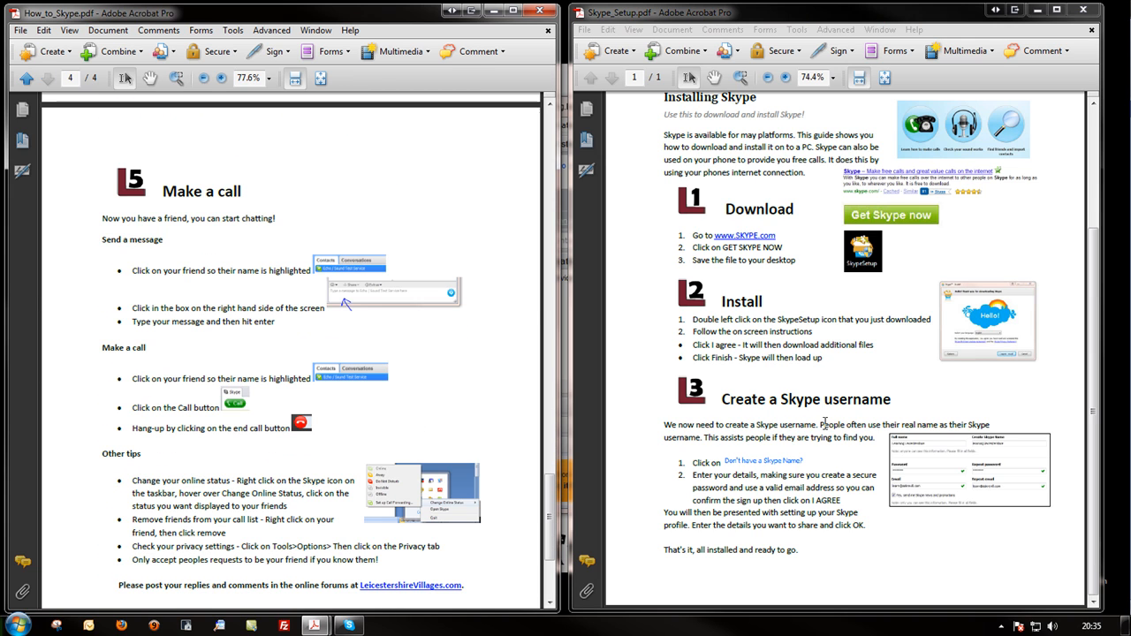
{"action": "mouse_move", "coordinate": [518, 360]}
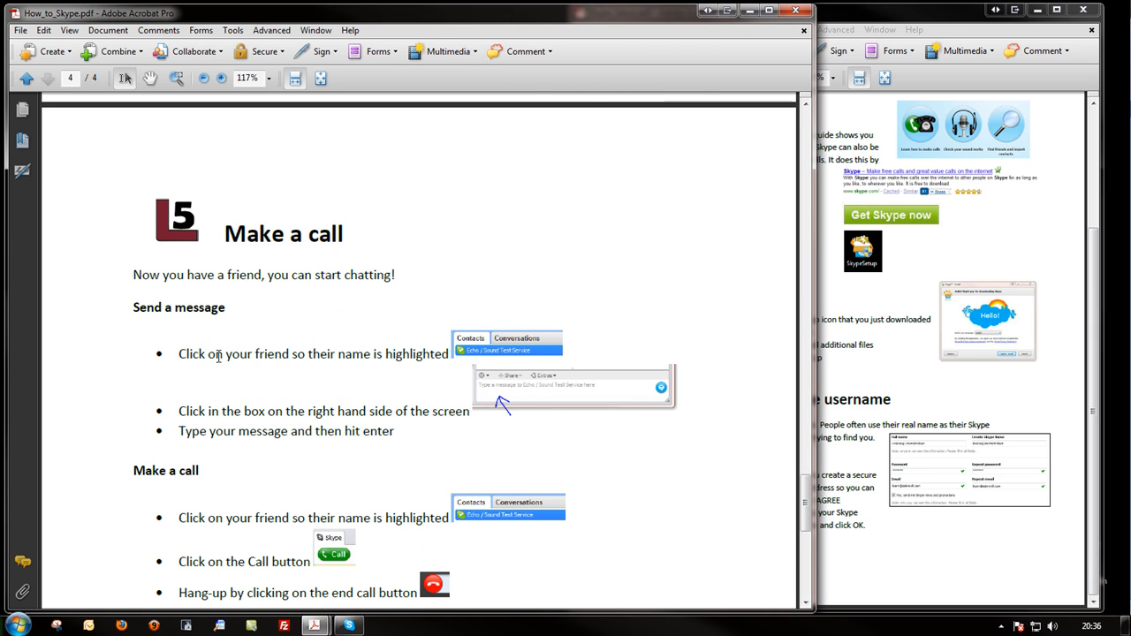
{"action": "scroll", "scroll_direction": "down", "scroll_amount": 3}
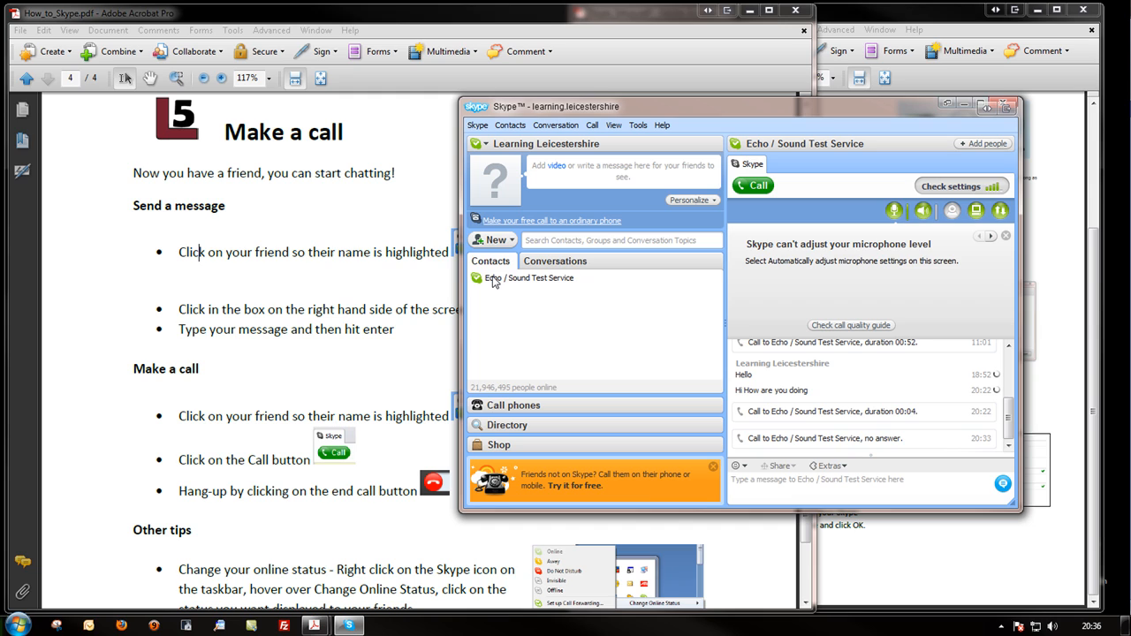
Call Echo / Sound Test Service and hang up after about three seconds.
{"action": "left_click", "coordinate": [529, 277]}
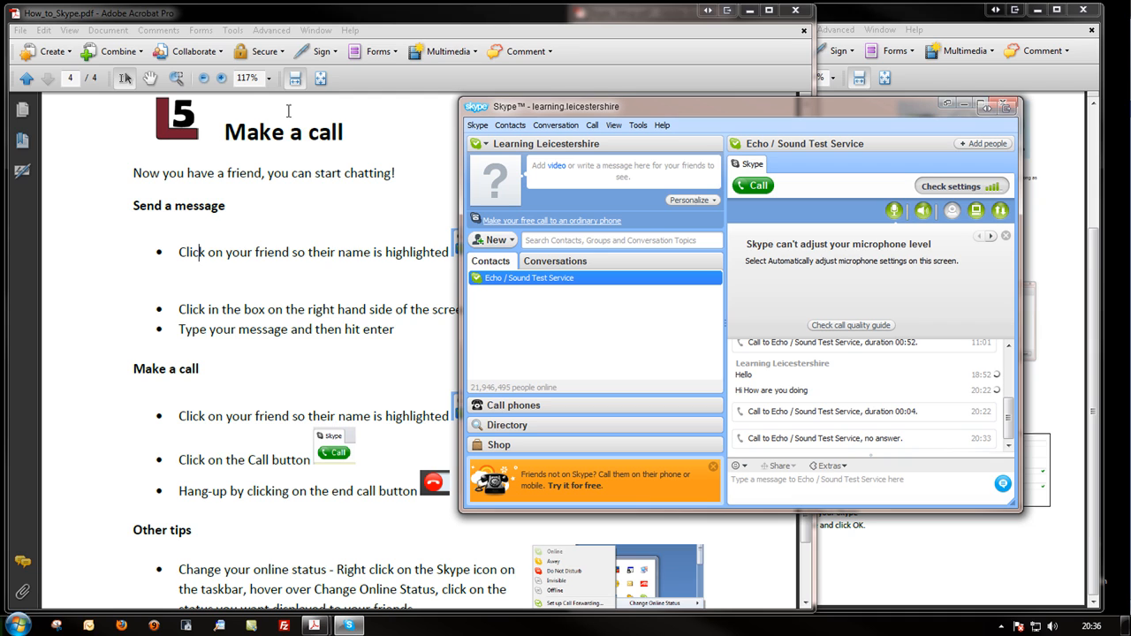
{"action": "mouse_move", "coordinate": [569, 405]}
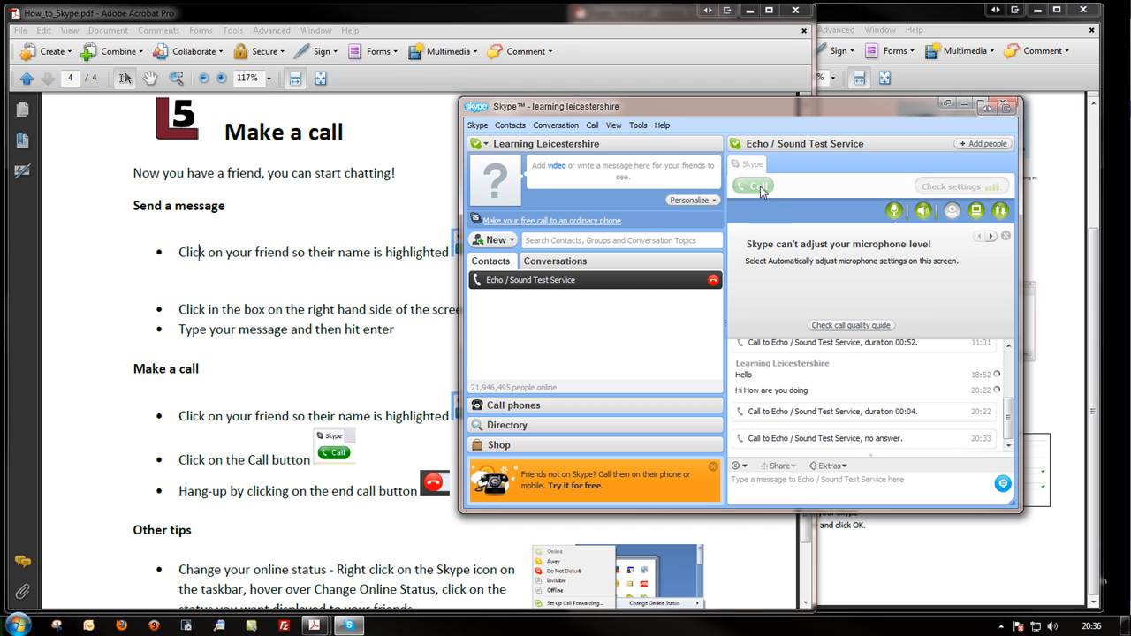
{"action": "left_click", "coordinate": [753, 186]}
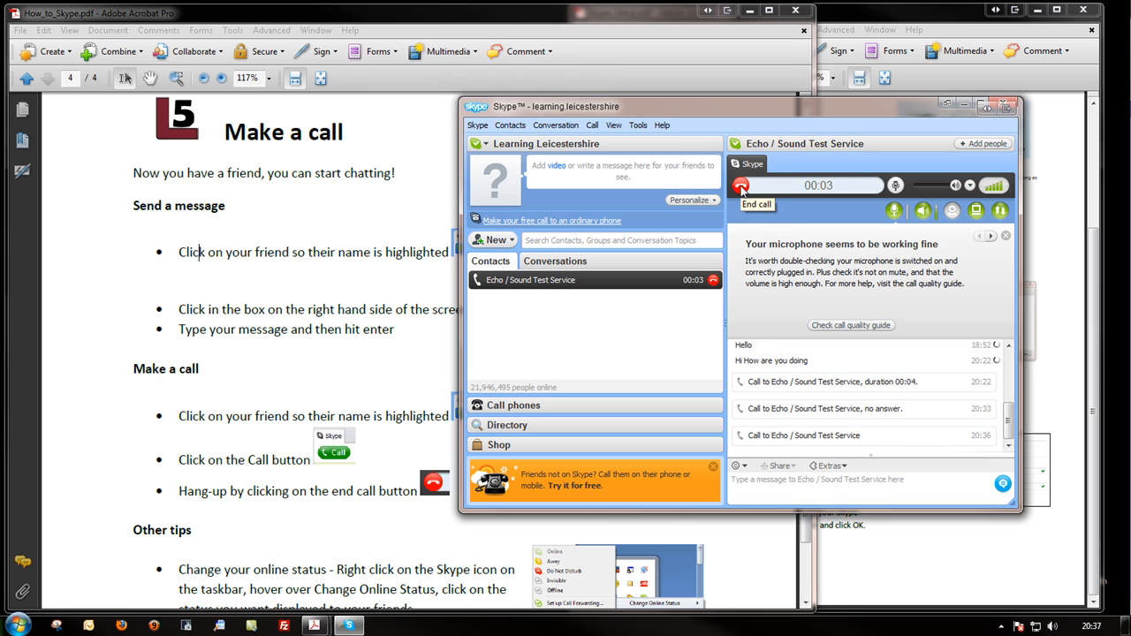
{"action": "left_click", "coordinate": [742, 184]}
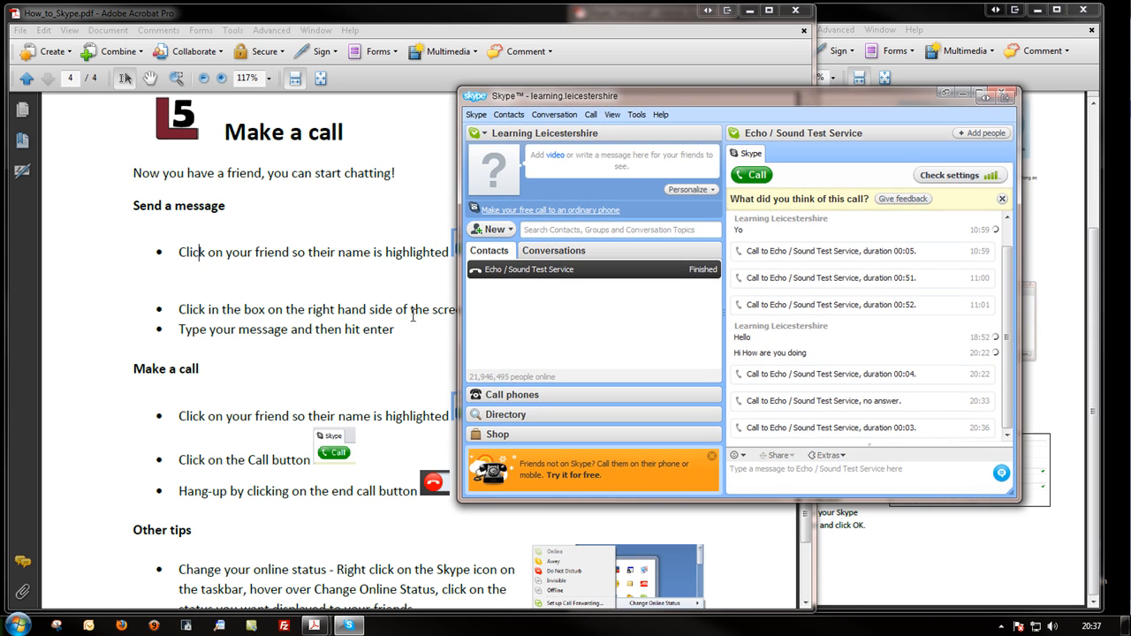
Scroll the How to Skype guide down to Other tips and the closing message.
{"action": "scroll", "scroll_direction": "down", "scroll_amount": 3}
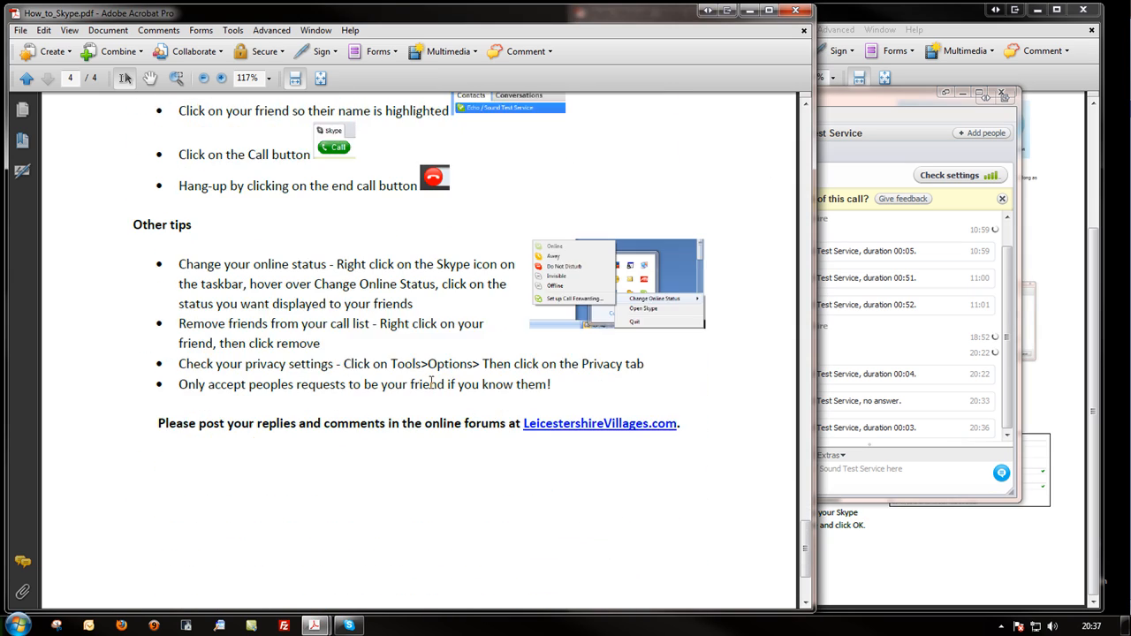
{"action": "scroll", "scroll_direction": "down", "scroll_amount": 3}
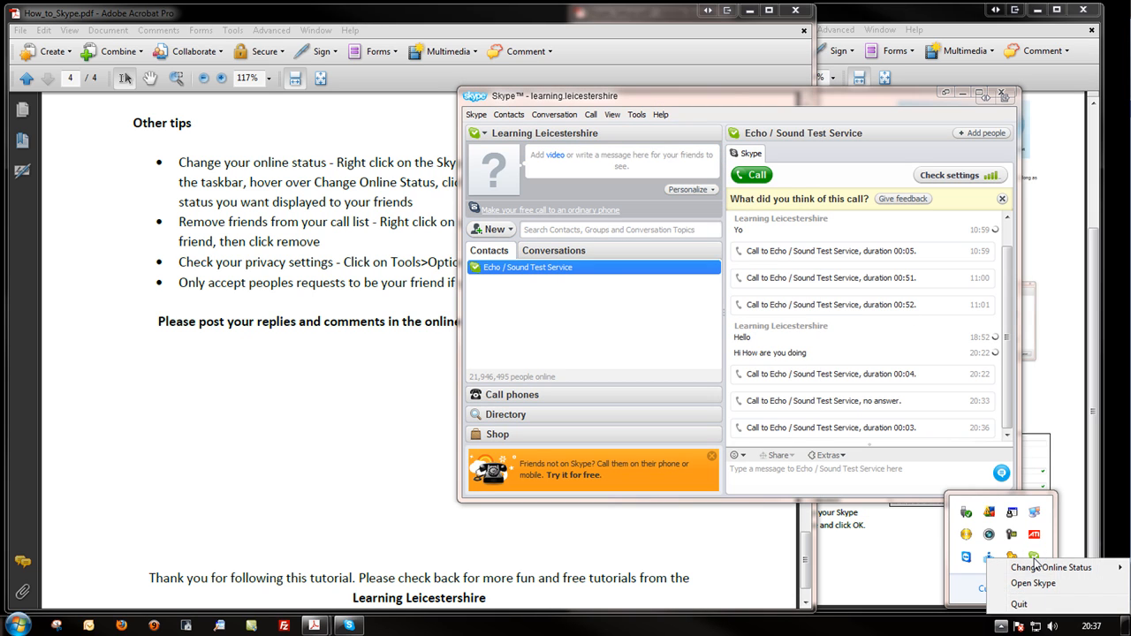
{"action": "mouse_move", "coordinate": [1034, 536]}
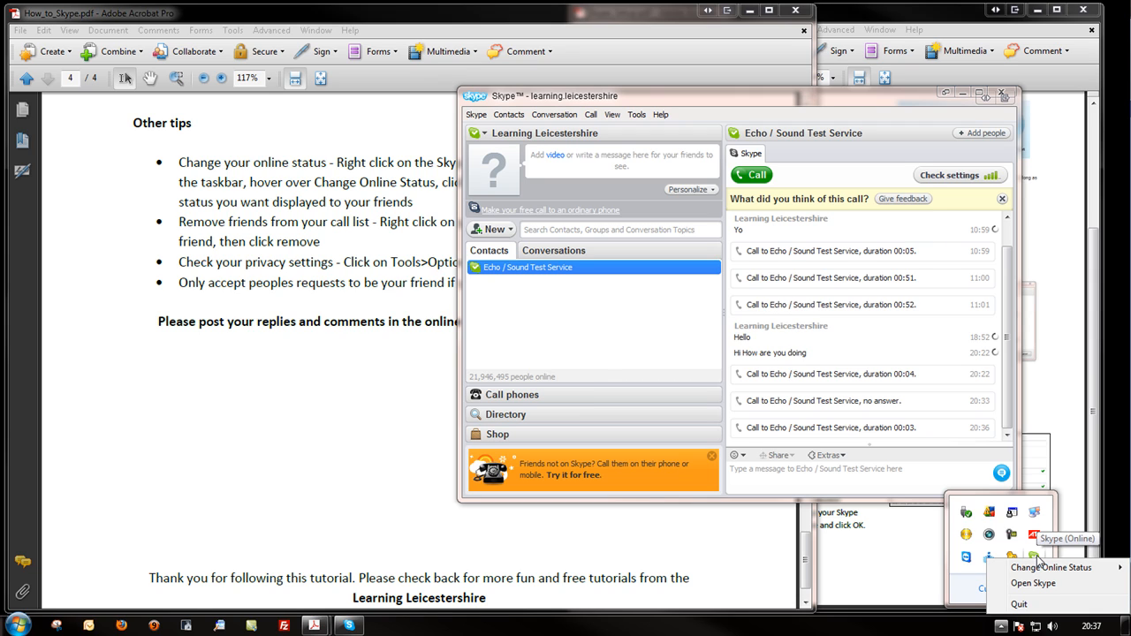
Choose Do Not Disturb, tick 'Do not display this information again', and confirm with OK.
{"action": "left_click", "coordinate": [1052, 568]}
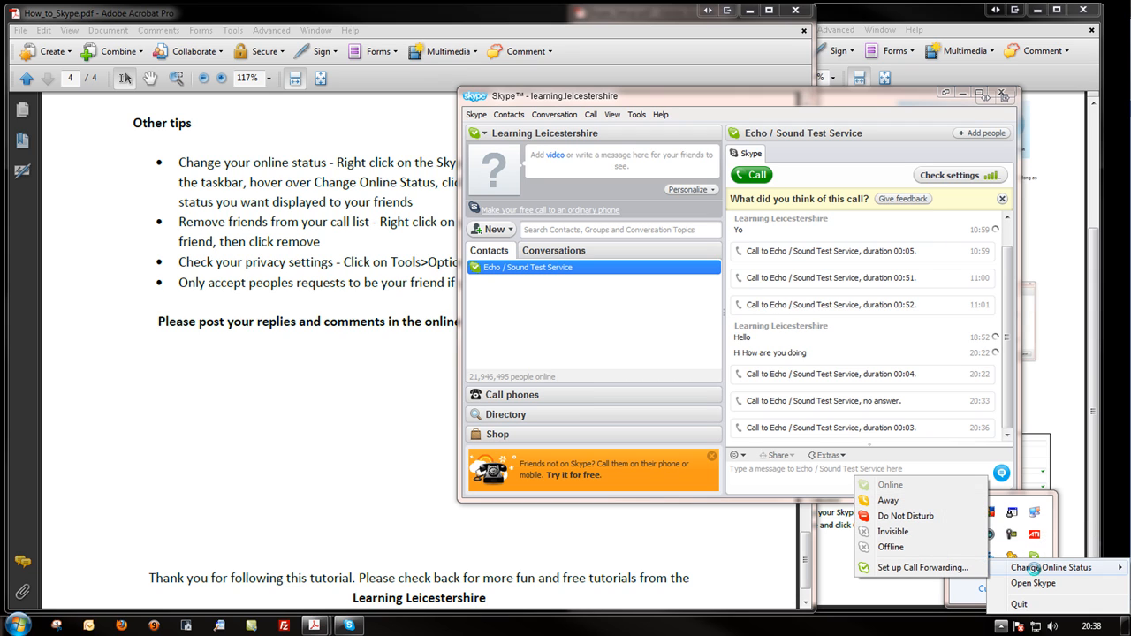
{"action": "mouse_move", "coordinate": [919, 516]}
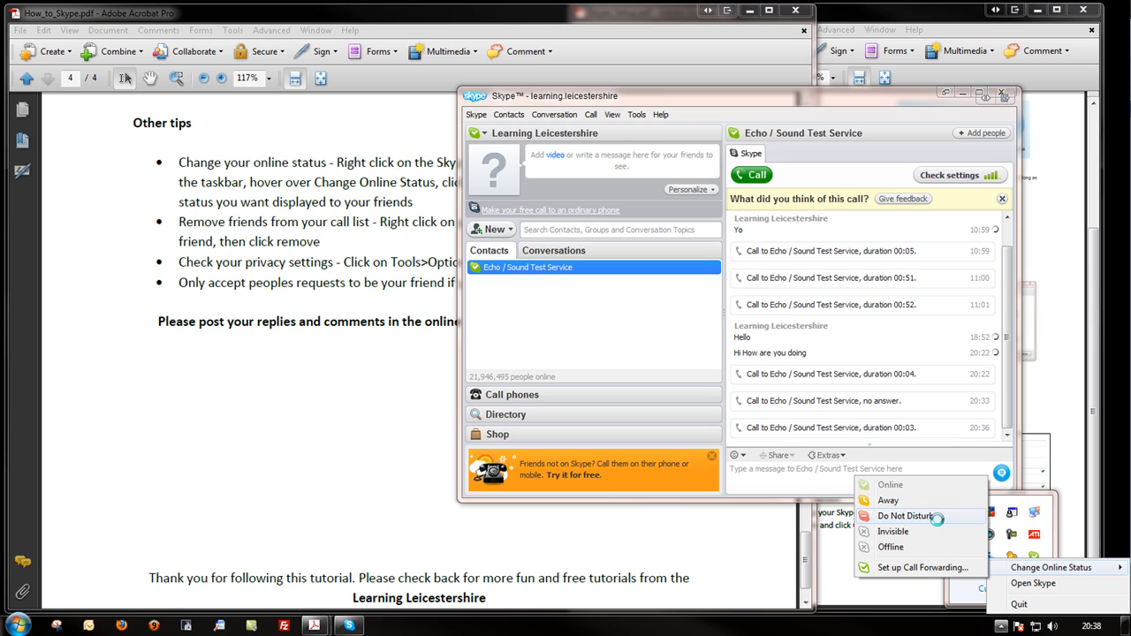
{"action": "left_click", "coordinate": [905, 516]}
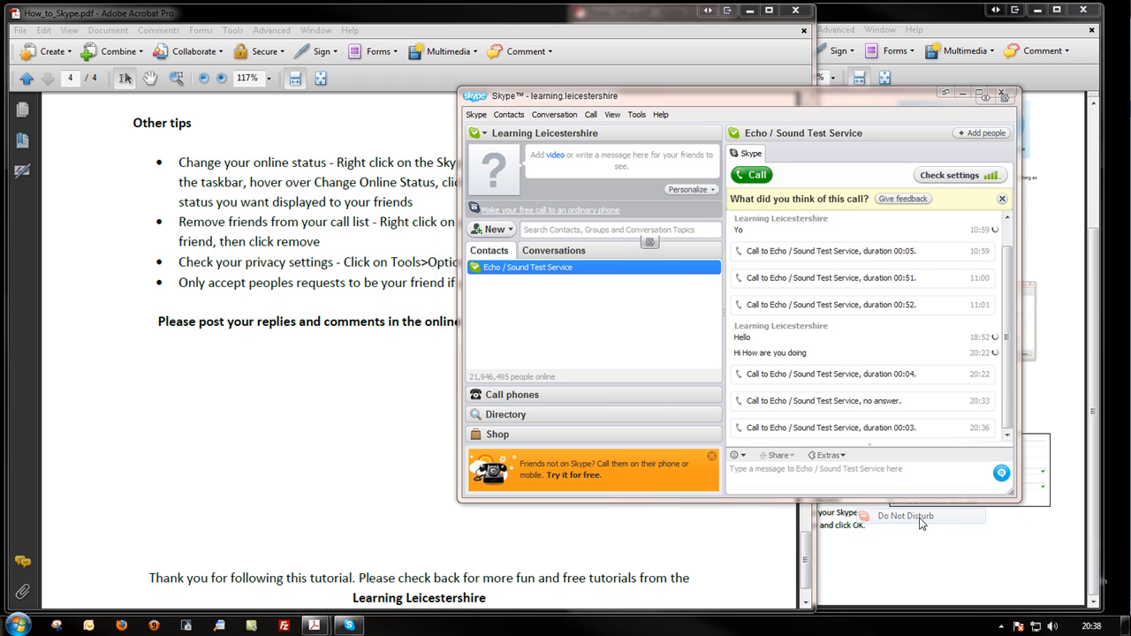
{"action": "left_click", "coordinate": [905, 515]}
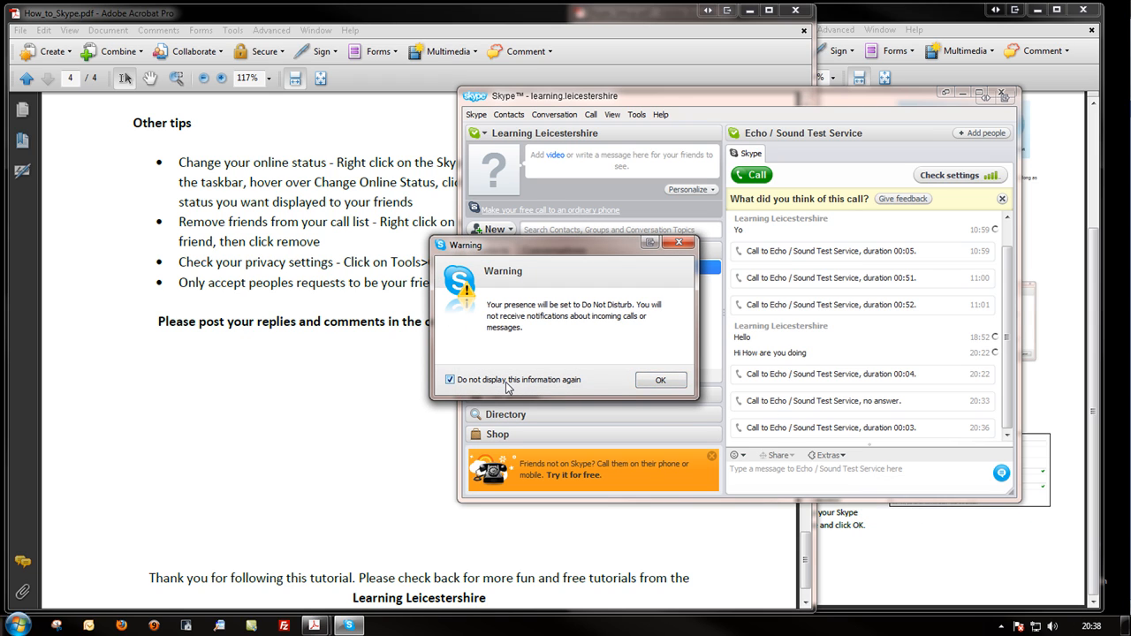
{"action": "left_click", "coordinate": [661, 379]}
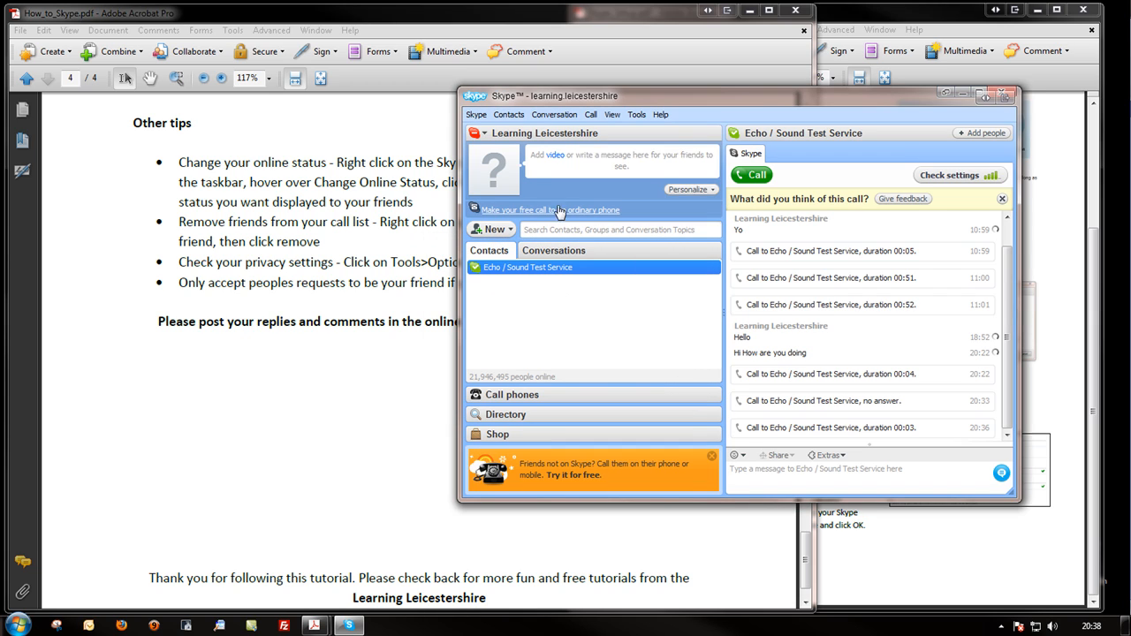
{"action": "mouse_move", "coordinate": [570, 293]}
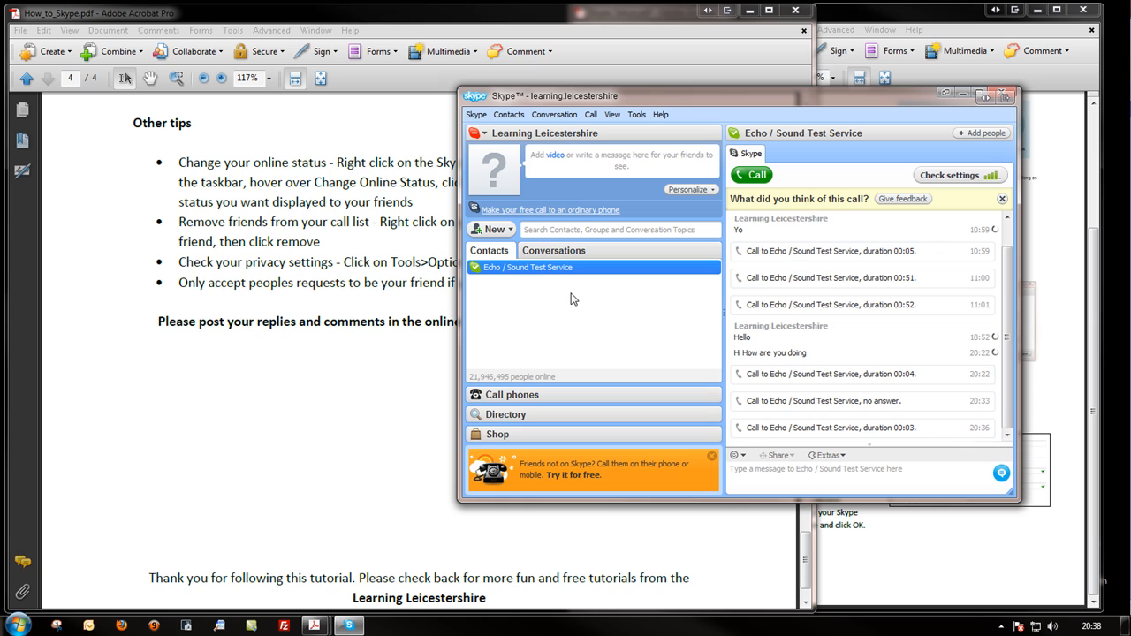
Right-click Echo / Sound Test Service in Contacts to remove it.
{"action": "right_click", "coordinate": [527, 267]}
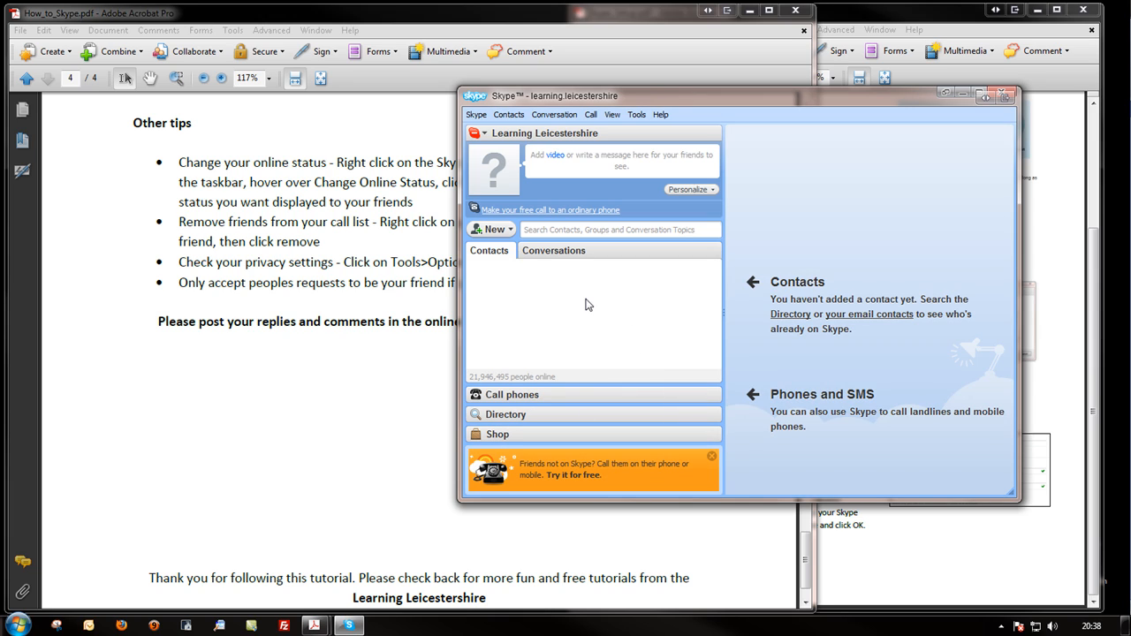
{"action": "mouse_move", "coordinate": [716, 332]}
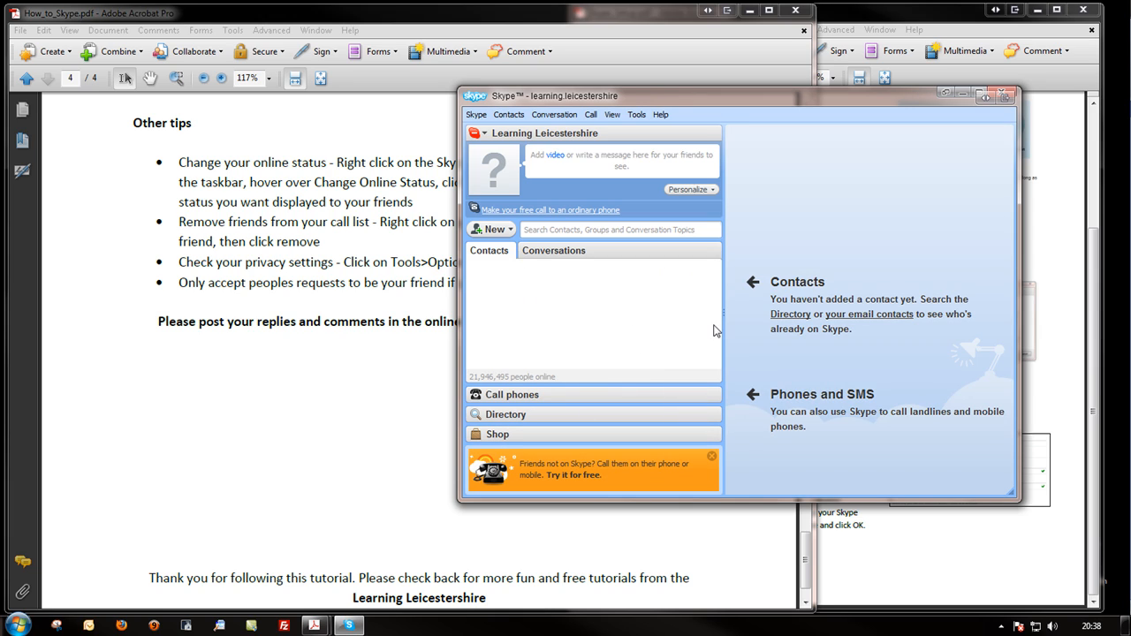
{"action": "mouse_move", "coordinate": [736, 122]}
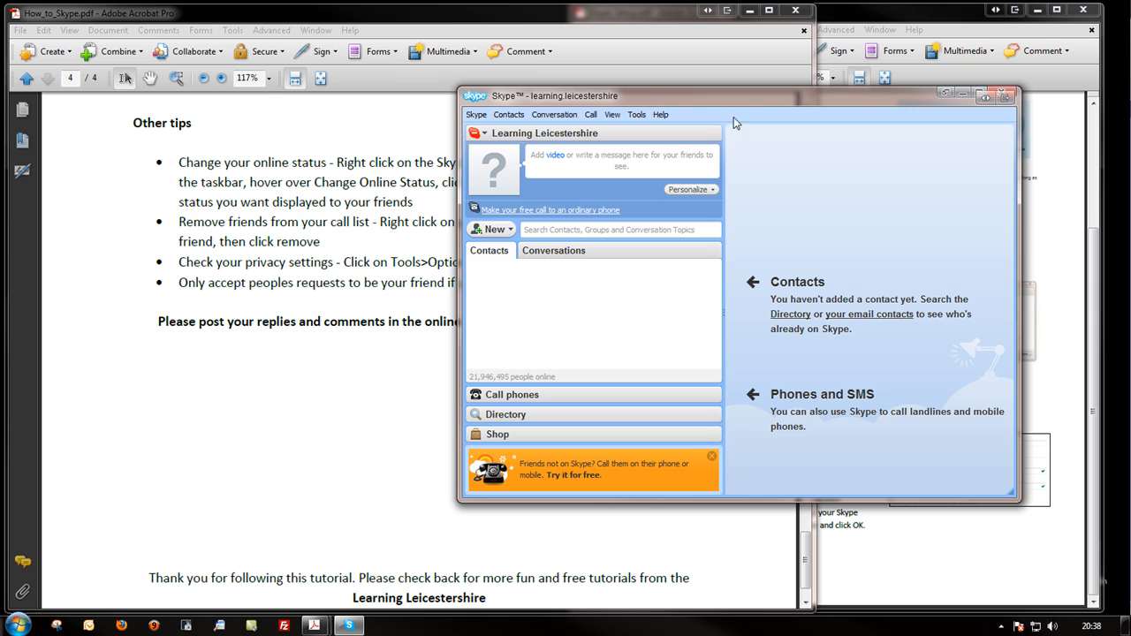